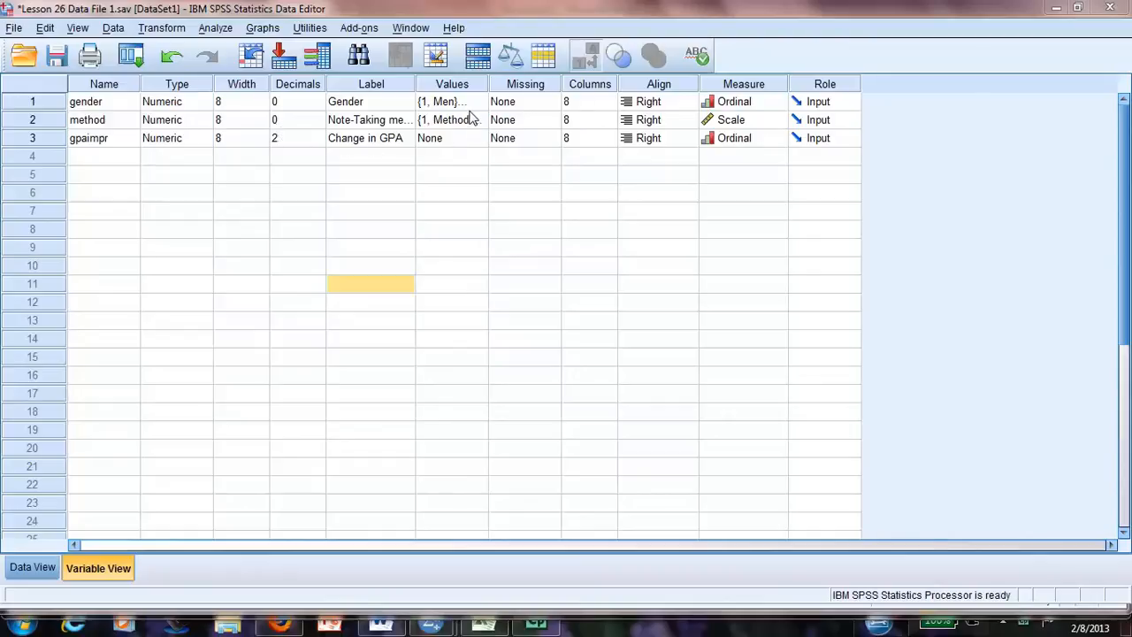
mouse_move(480, 106)
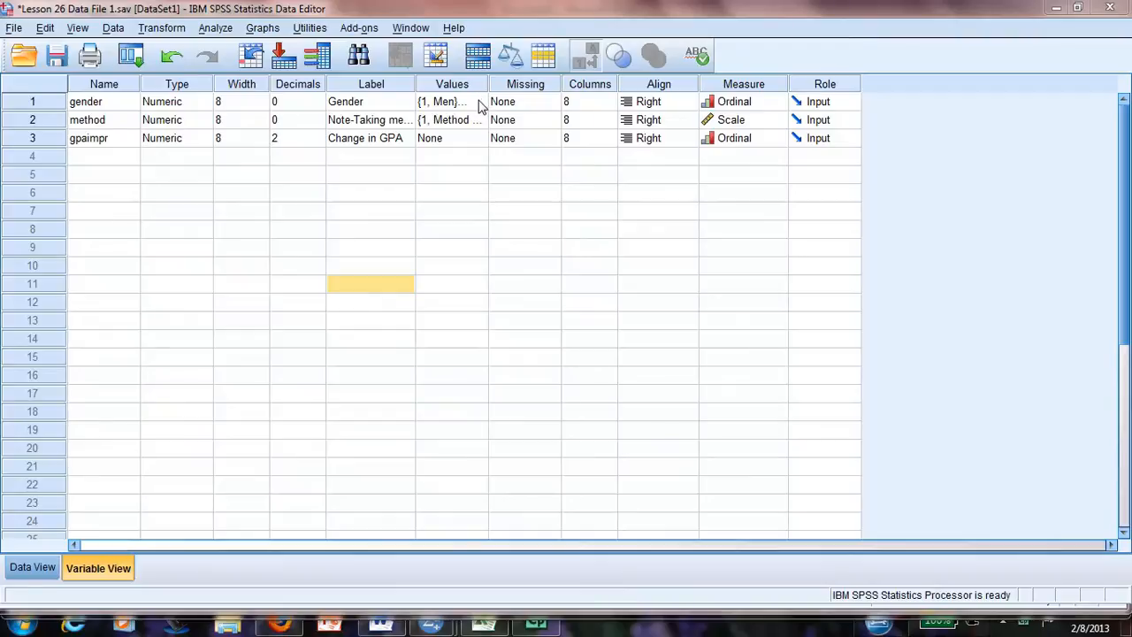
mouse_move(99, 152)
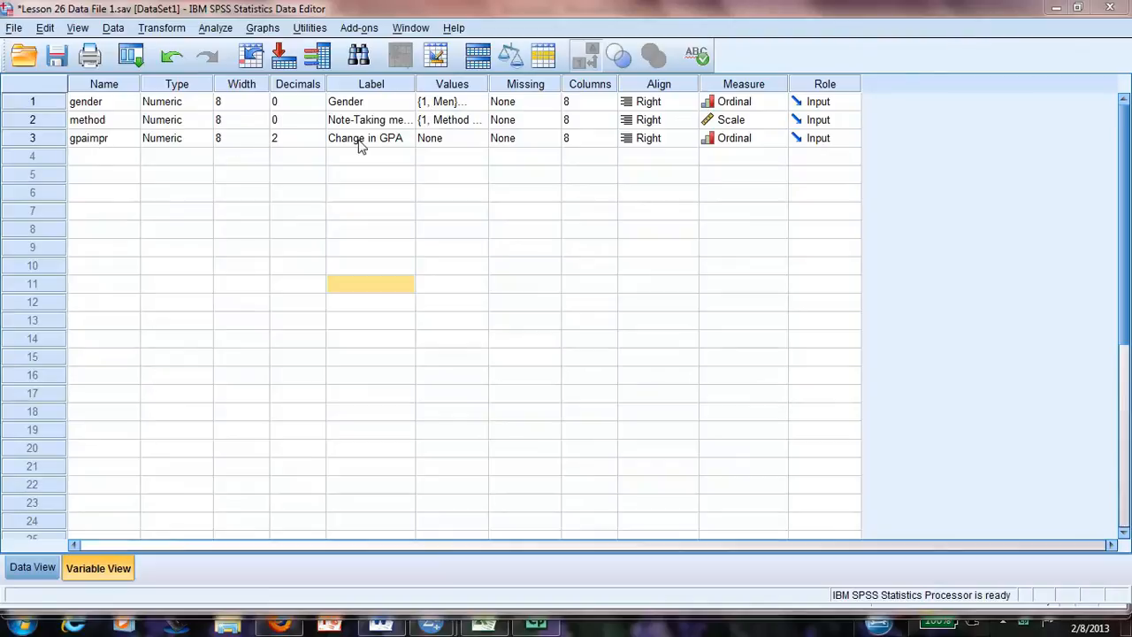
mouse_move(366, 149)
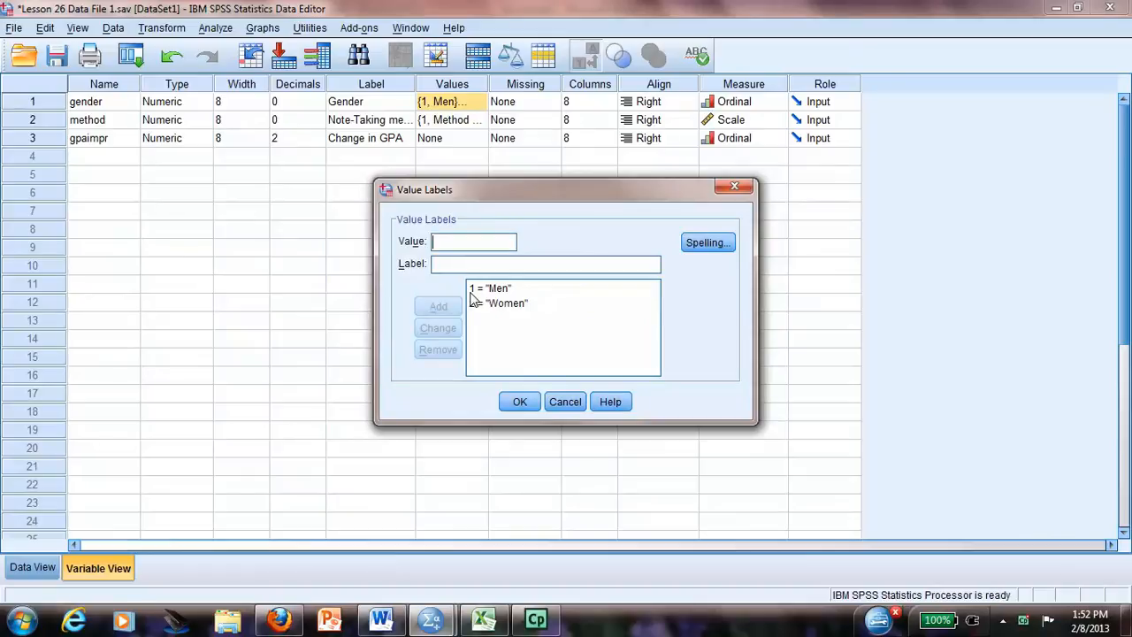
Check the 2 = Women value label, then start an Independent-Samples T Test from Analyze > Compare Means
click(495, 304)
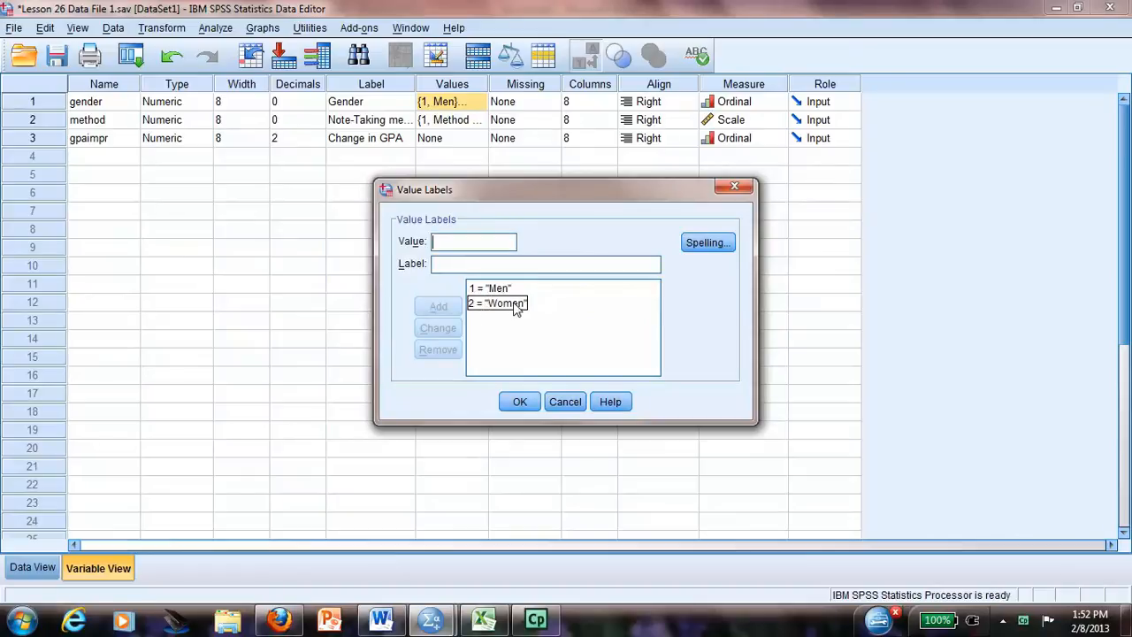
click(520, 401)
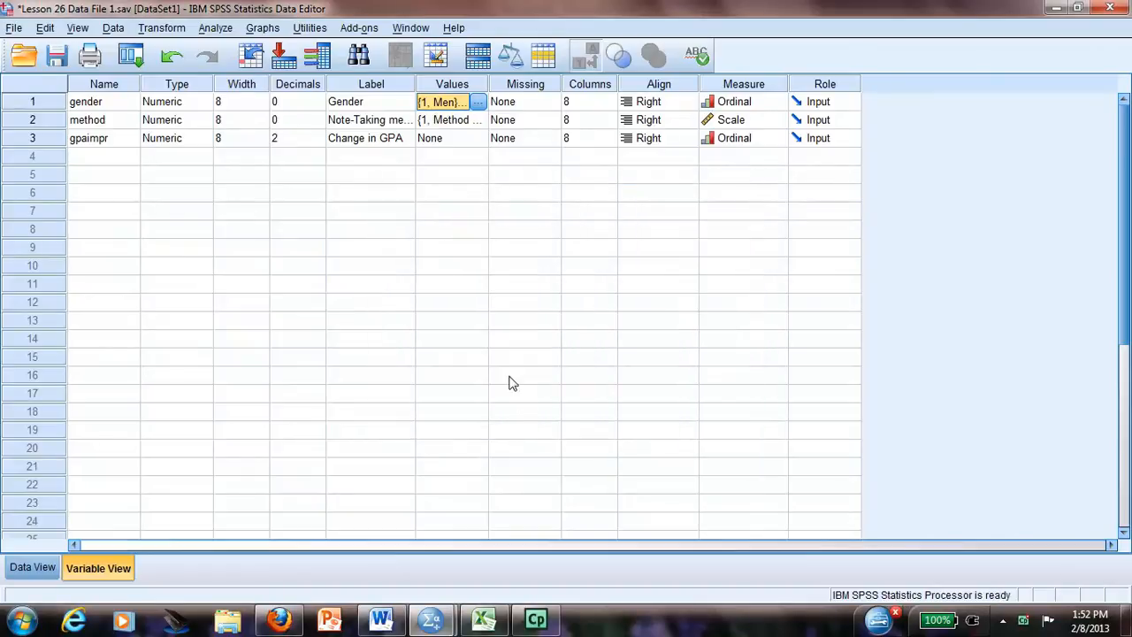
mouse_move(208, 28)
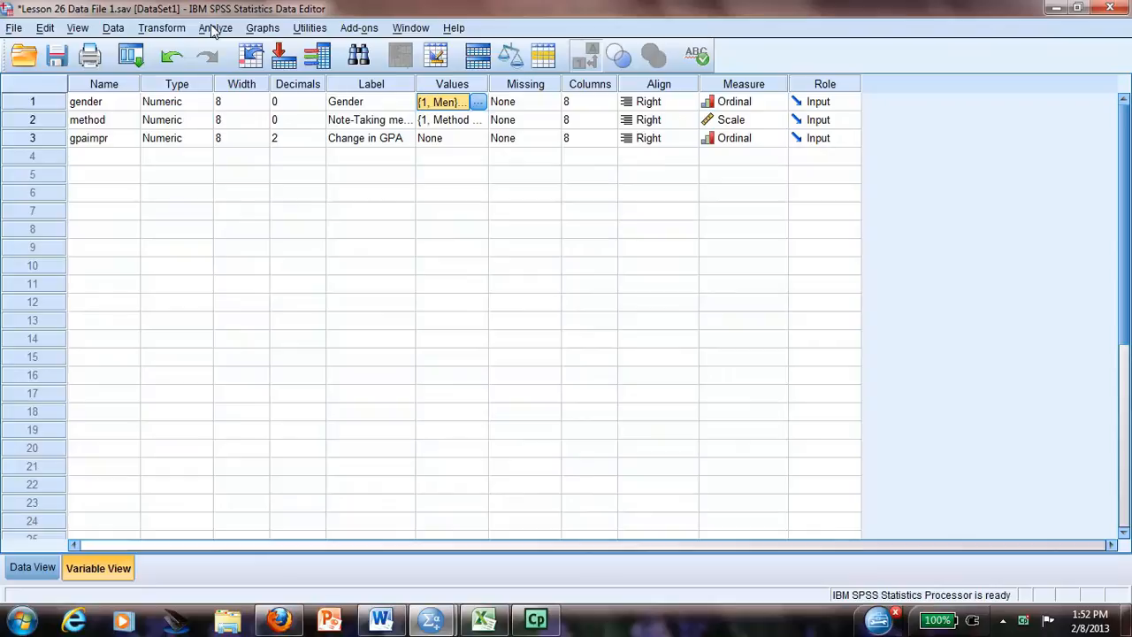
click(216, 29)
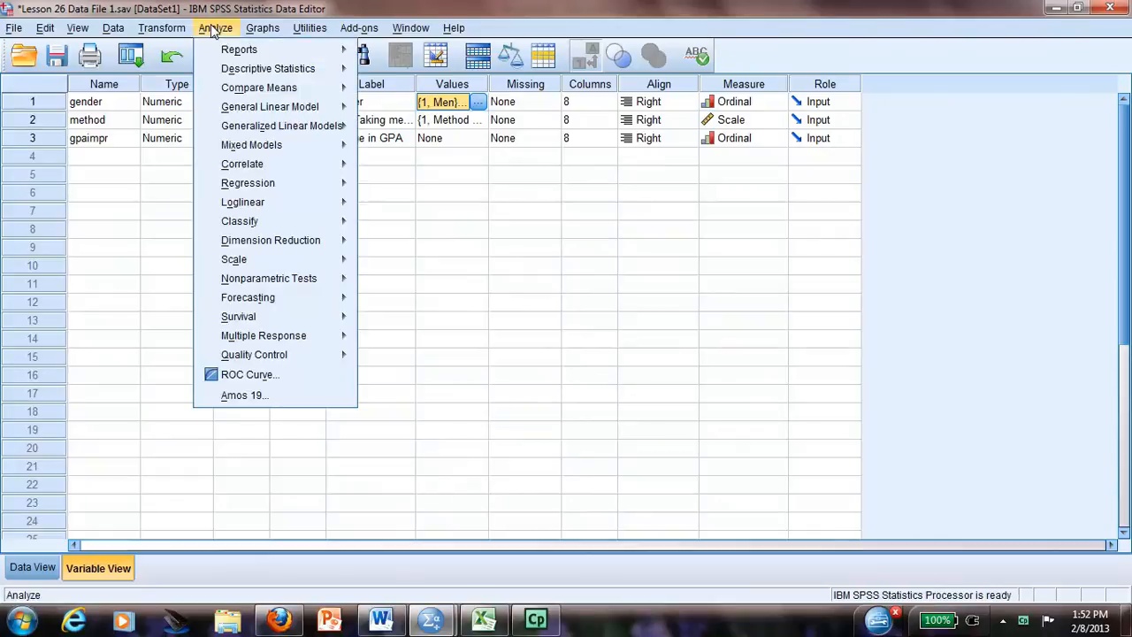
mouse_move(258, 87)
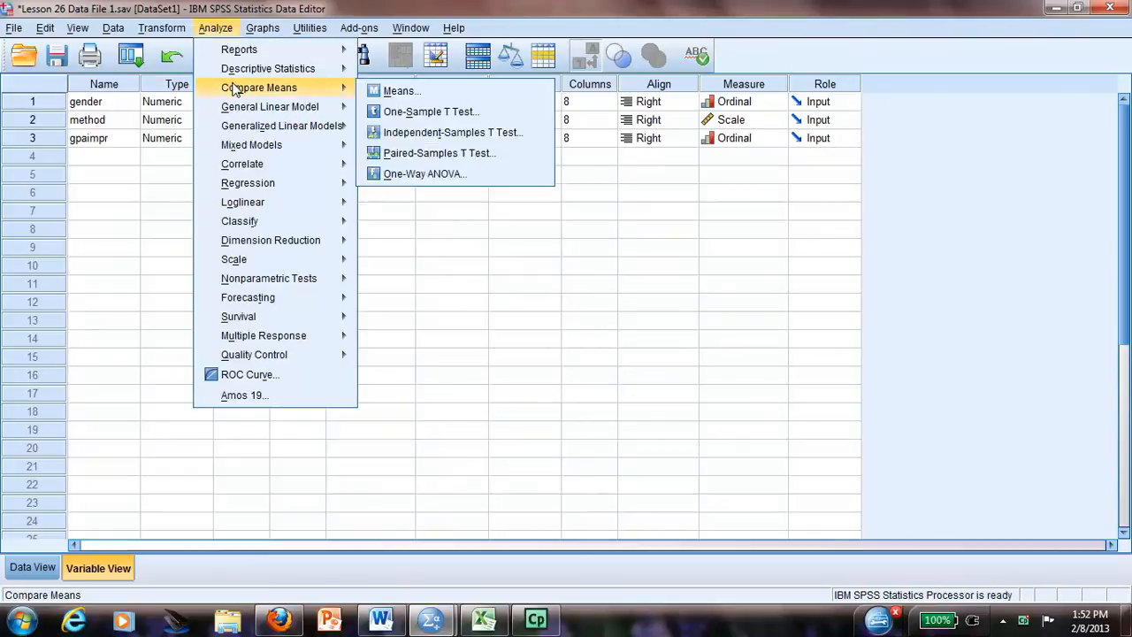
mouse_move(400, 90)
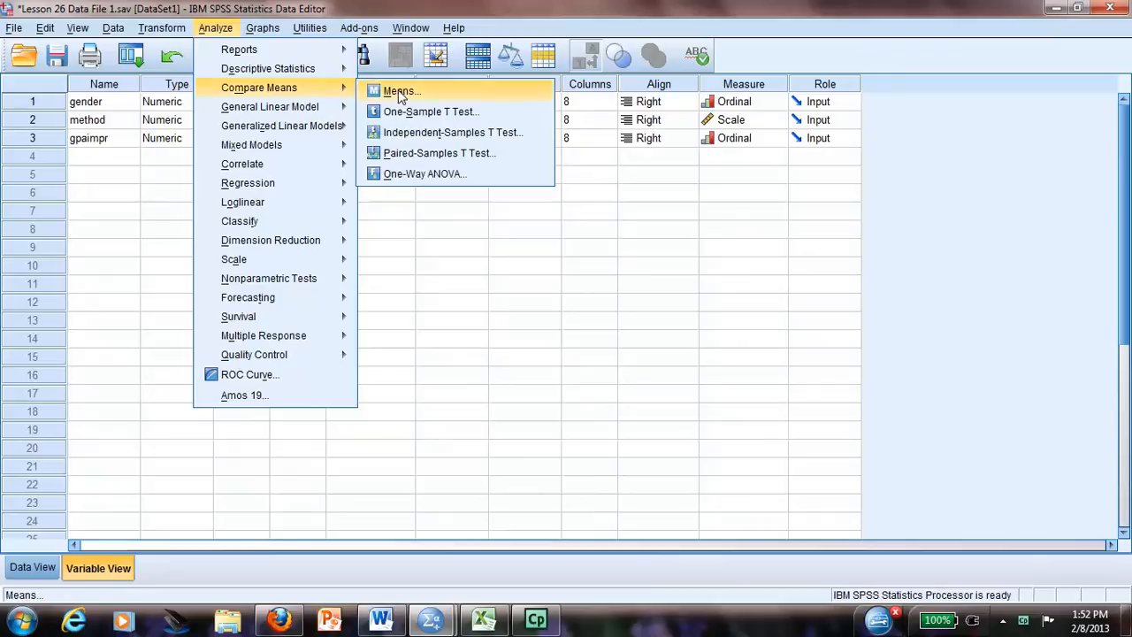
mouse_move(430, 152)
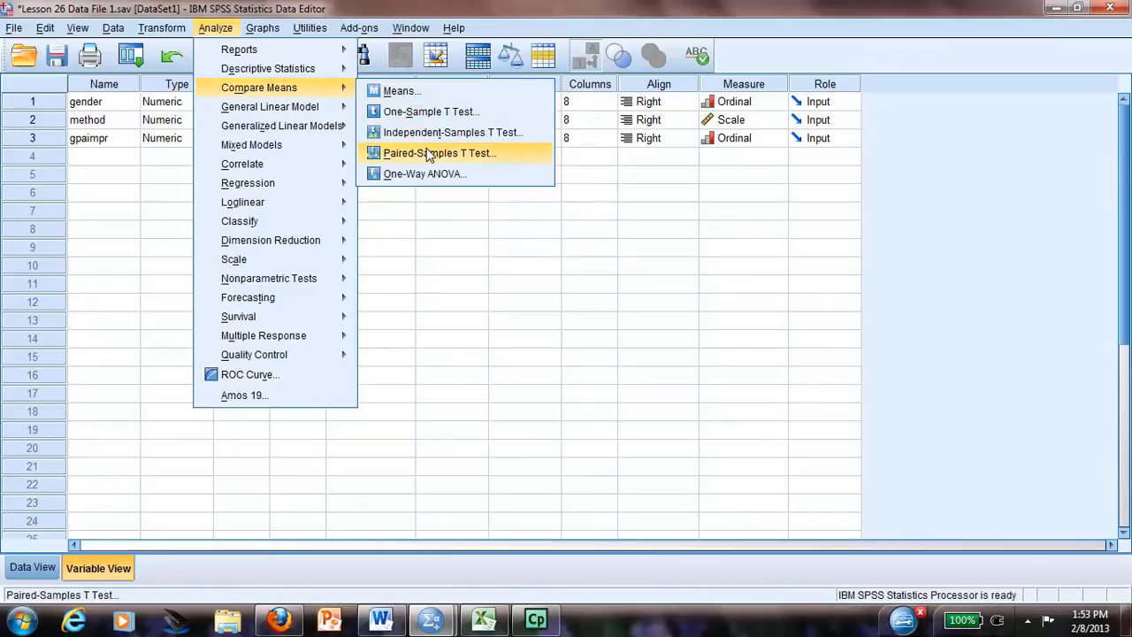
mouse_move(442, 131)
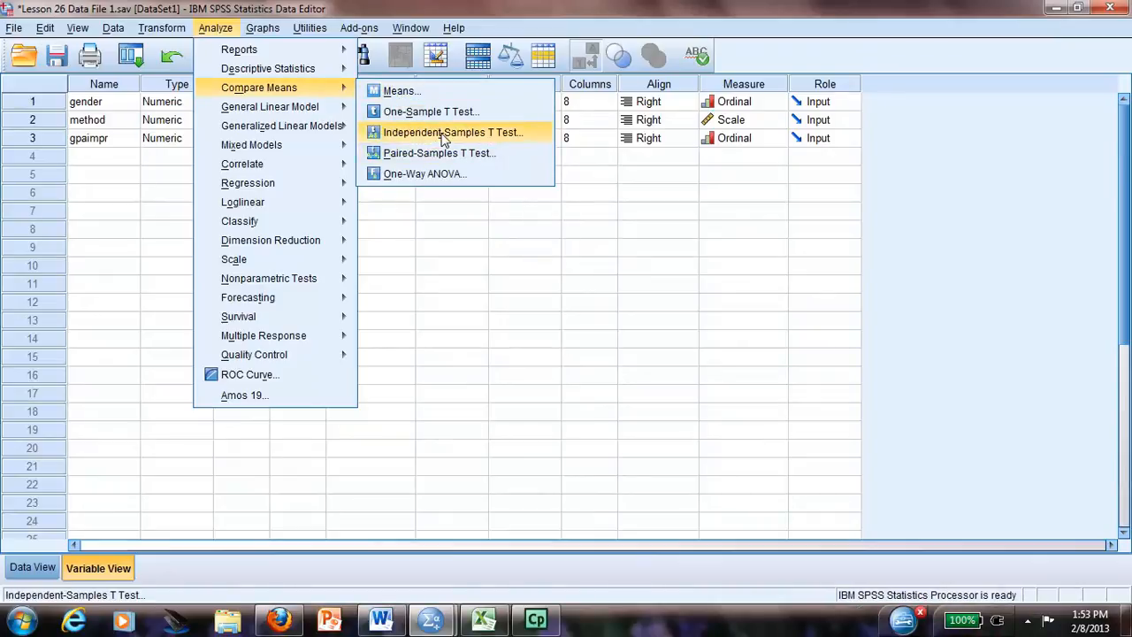
click(453, 131)
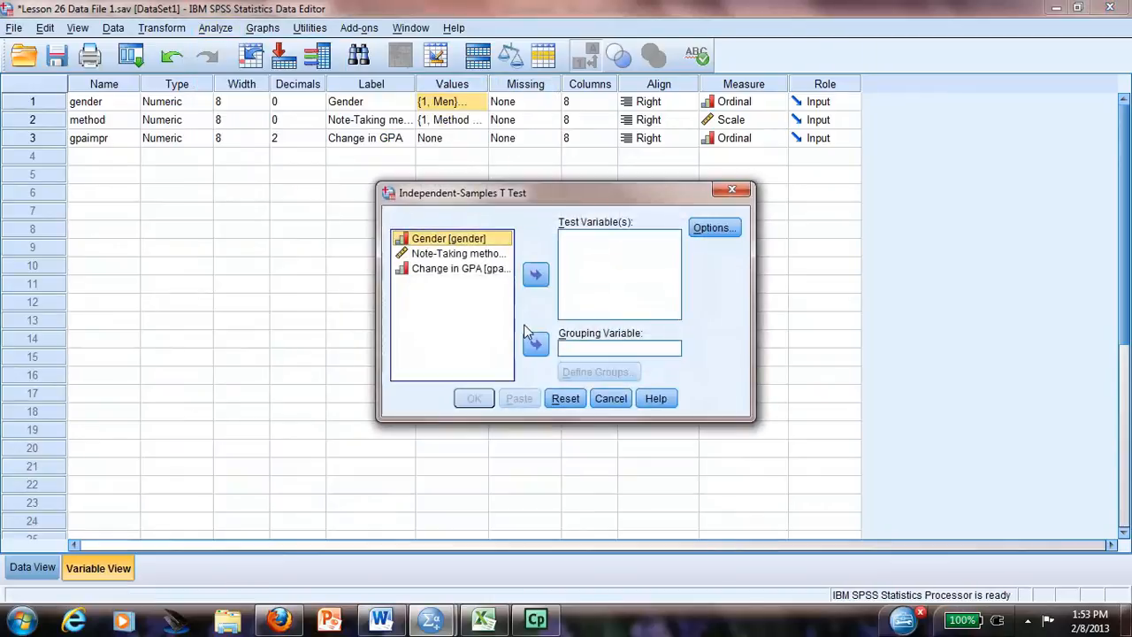
mouse_move(458, 272)
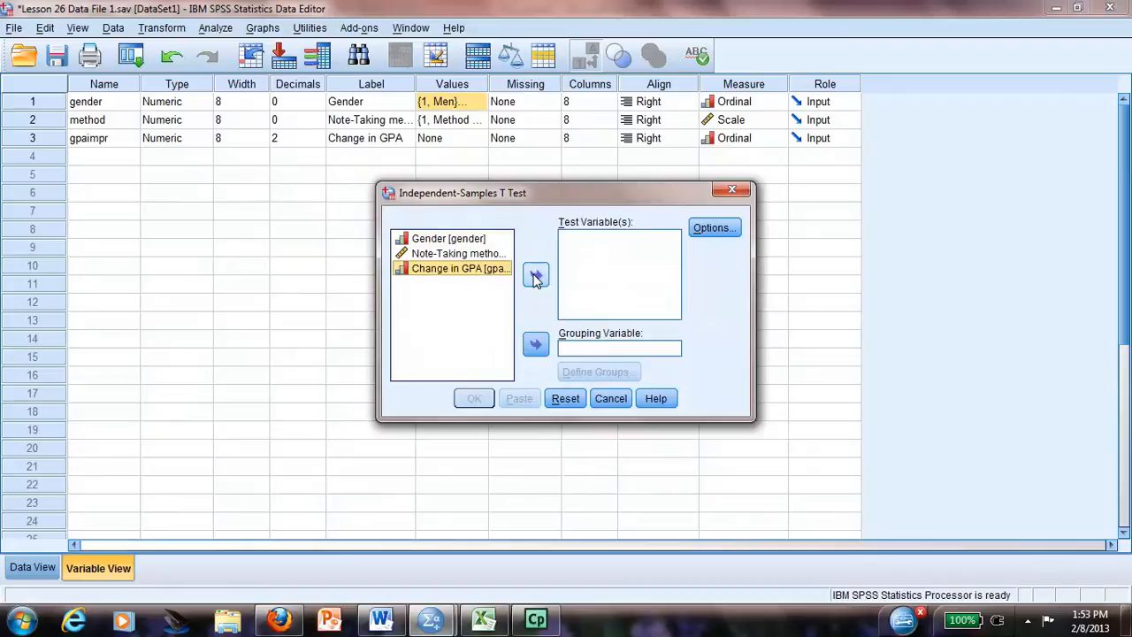
Use Change in GPA as test variable and gender as grouping variable with groups 1 and 2
click(534, 274)
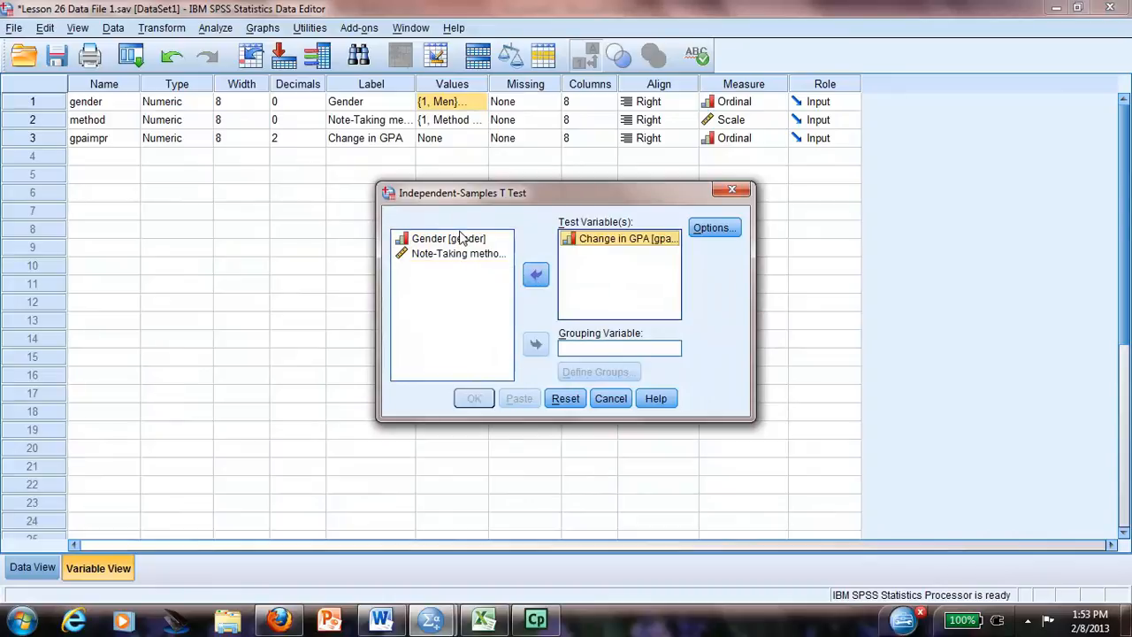
click(449, 237)
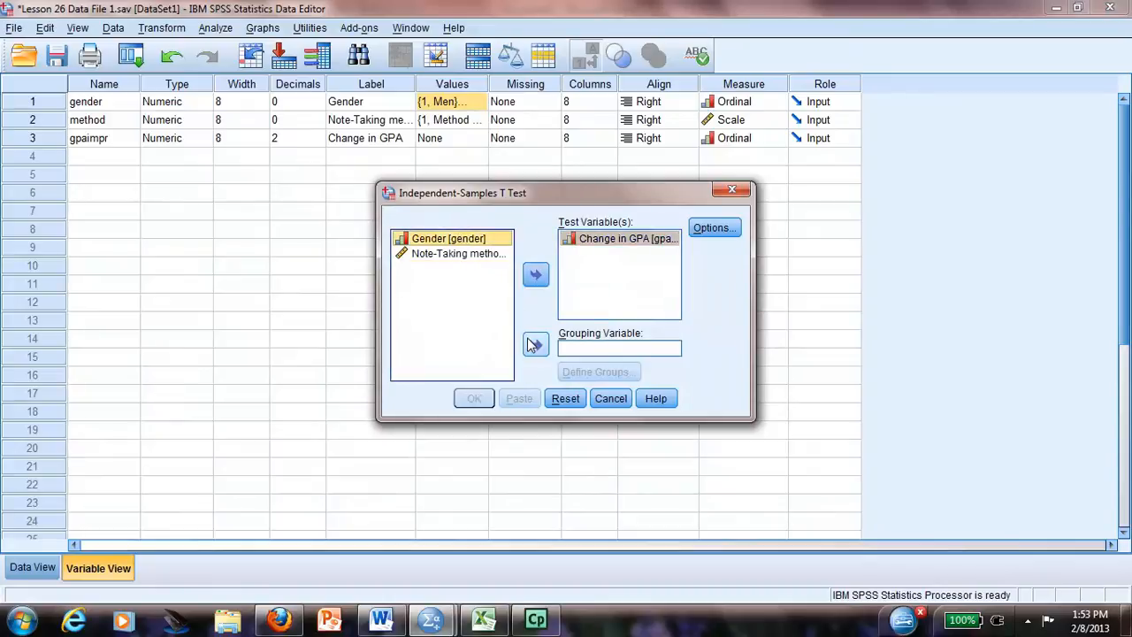
click(534, 343)
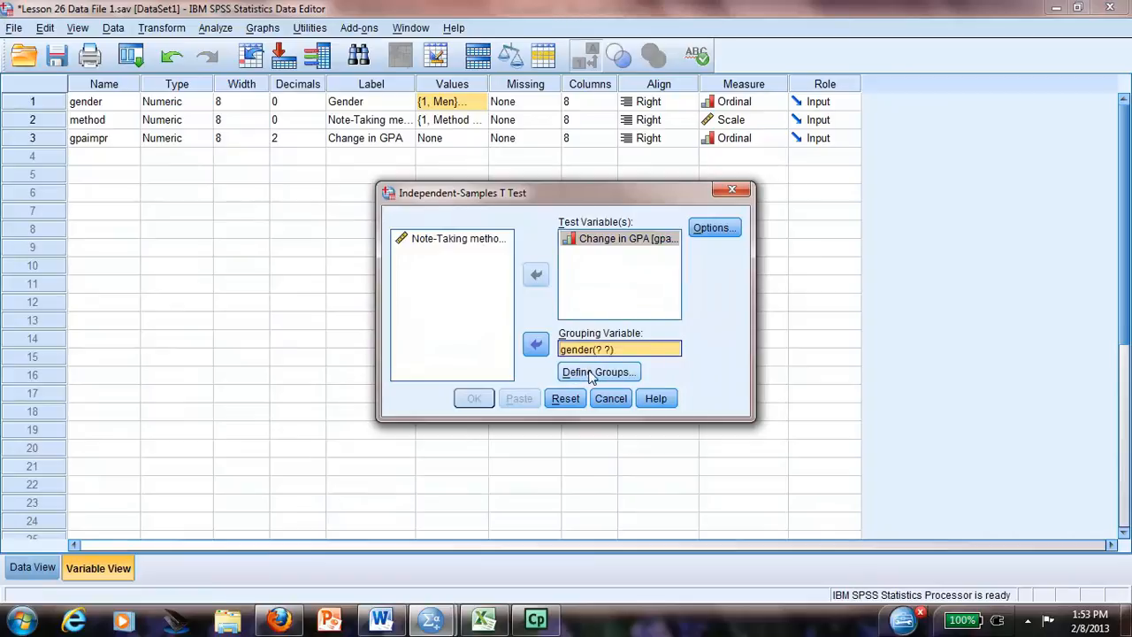
click(598, 371)
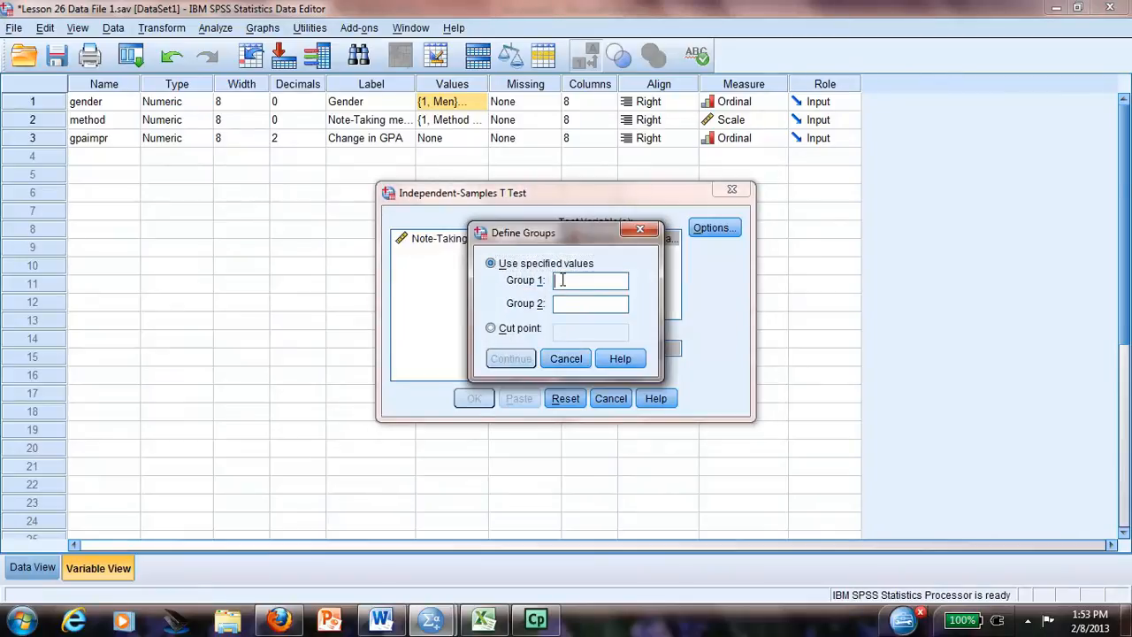
click(591, 304)
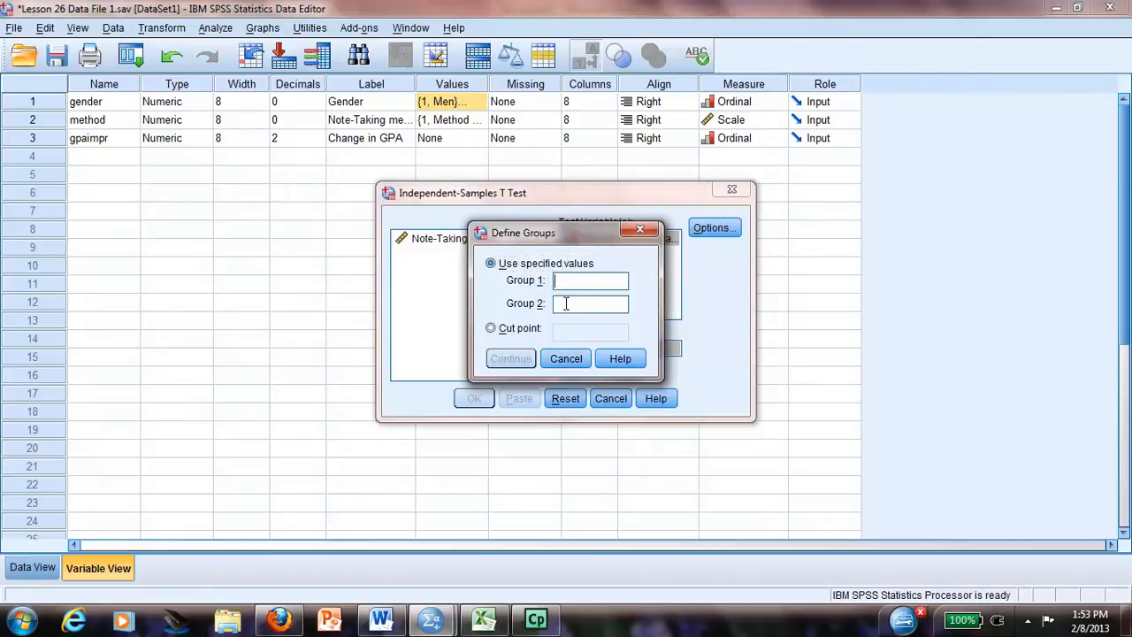
text(2)
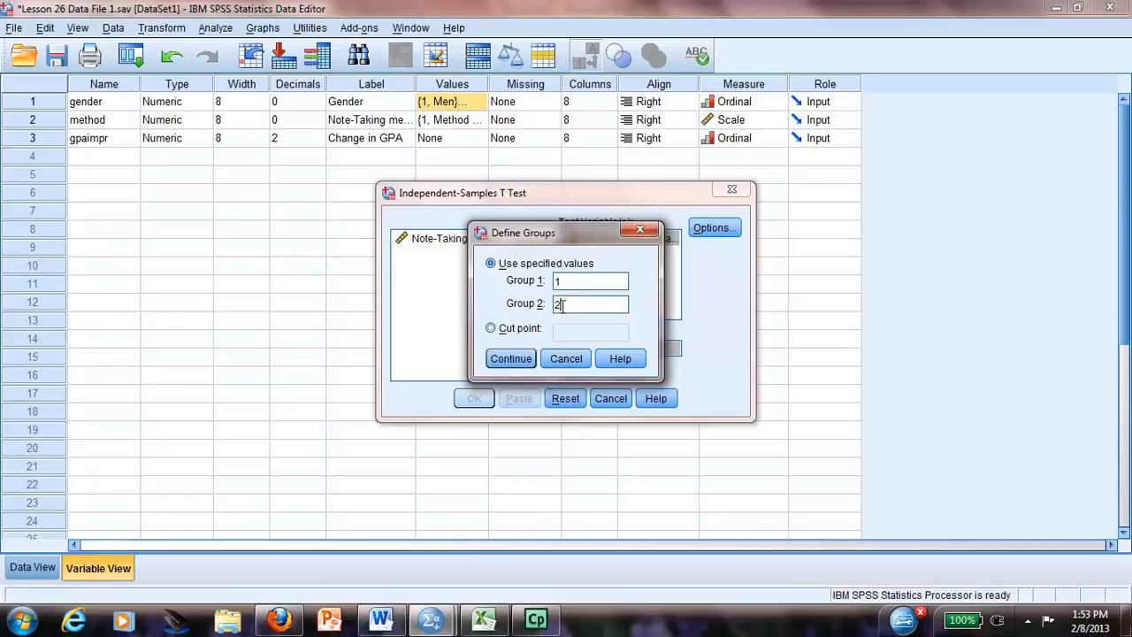
click(509, 357)
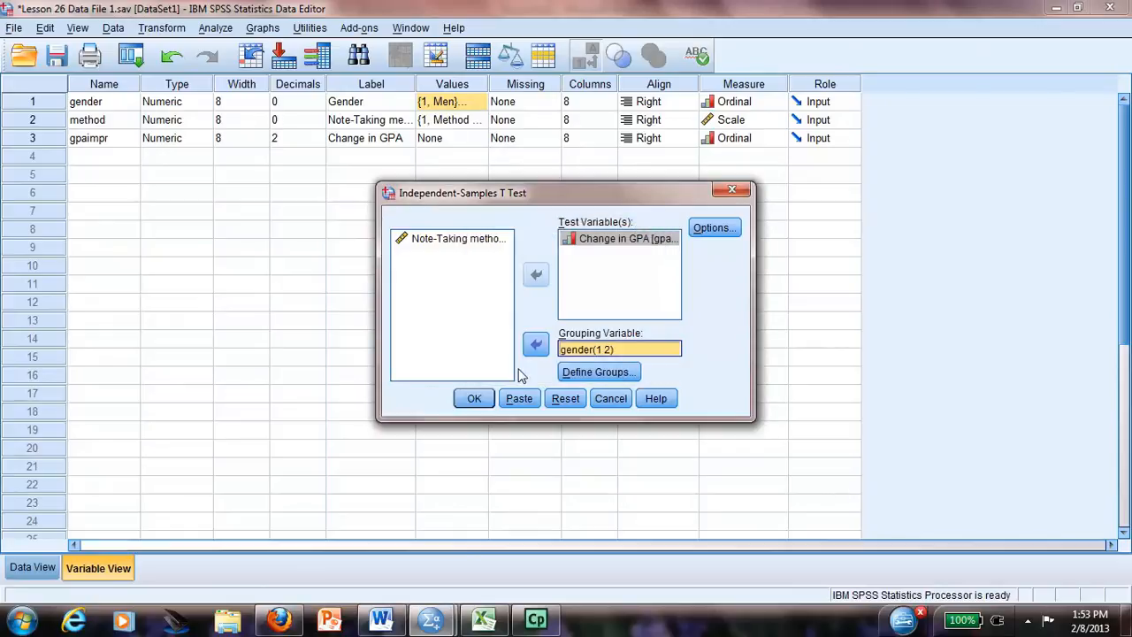
click(474, 398)
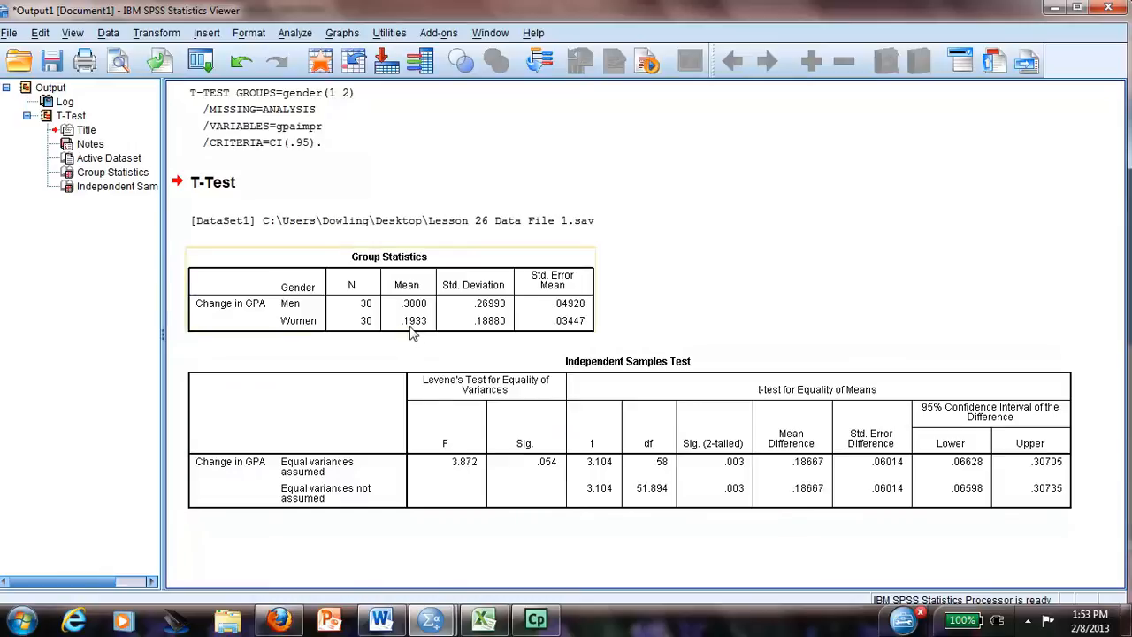
mouse_move(414, 326)
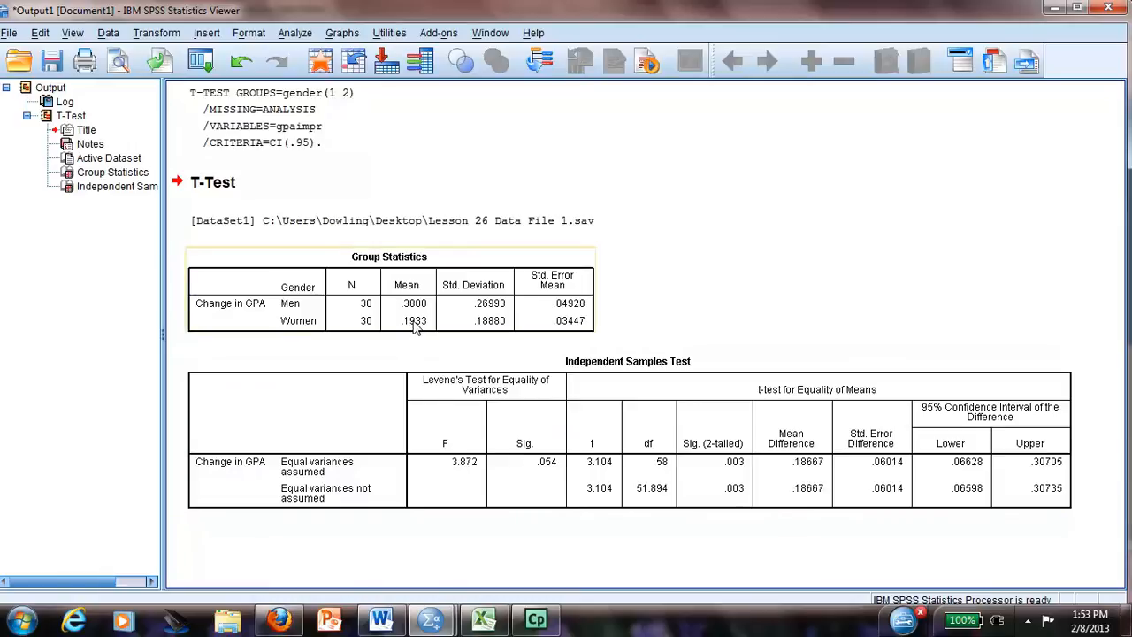
mouse_move(550, 406)
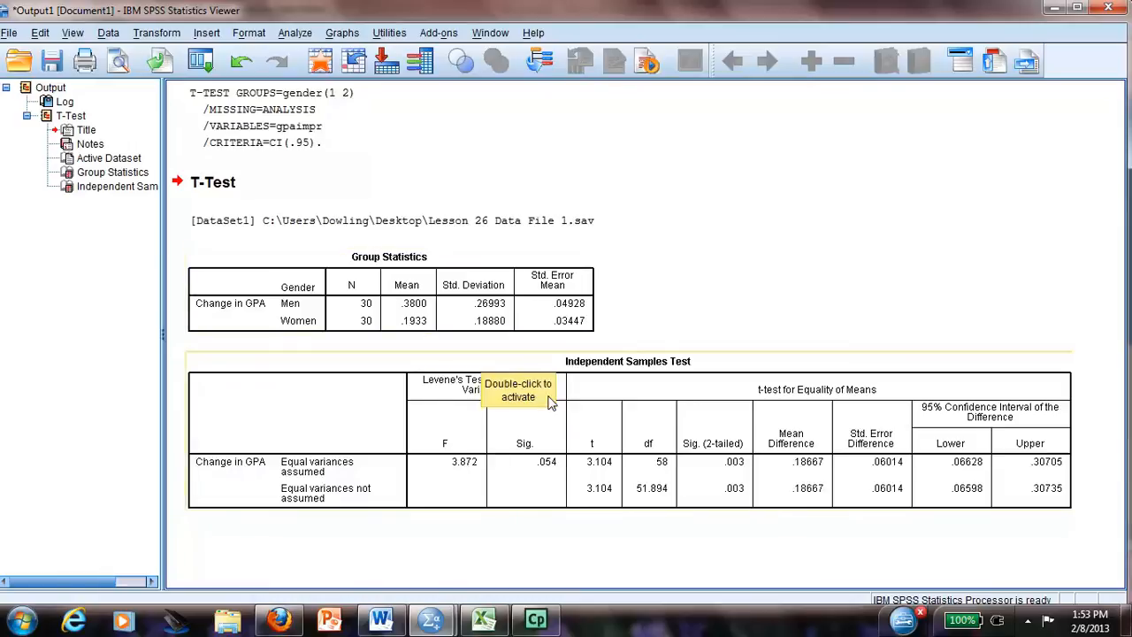
mouse_move(745, 489)
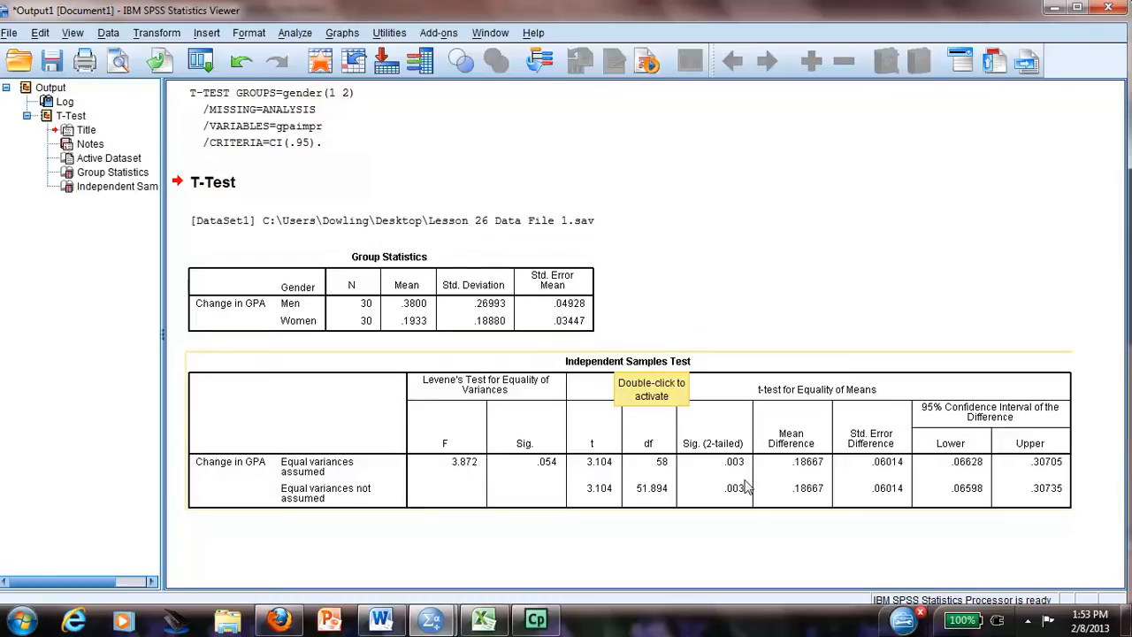
mouse_move(722, 469)
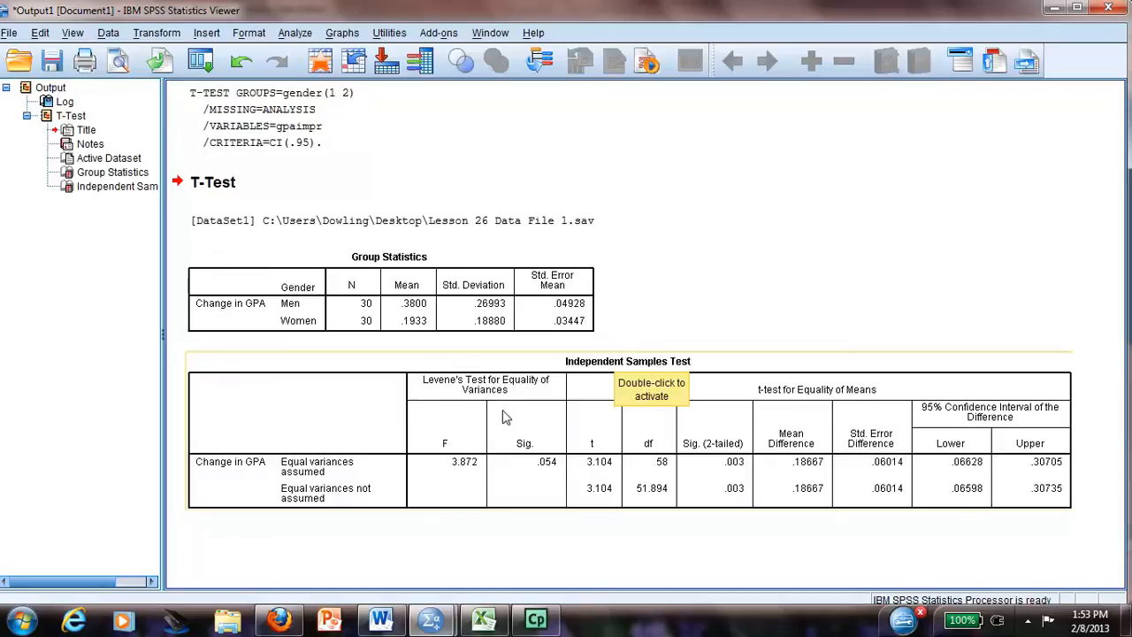
mouse_move(477, 470)
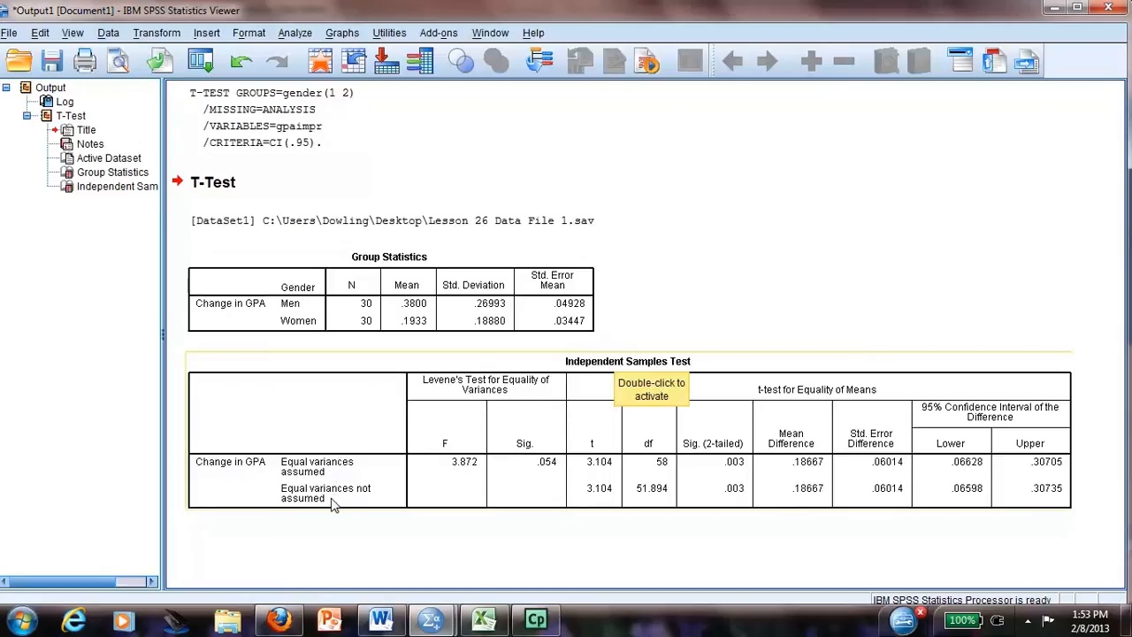
mouse_move(443, 499)
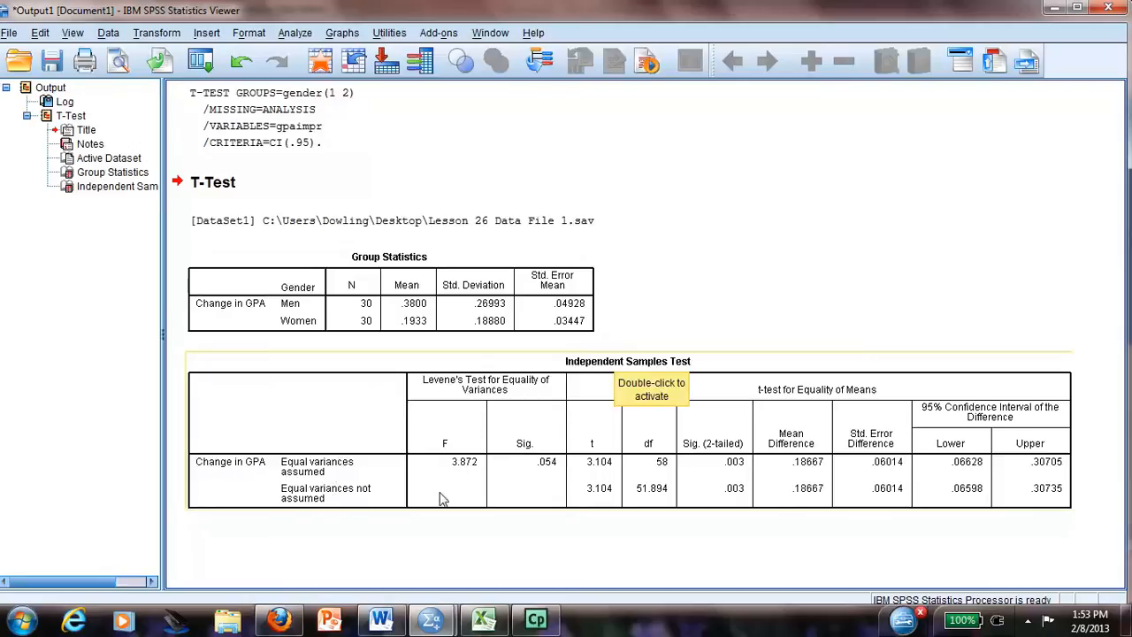
mouse_move(548, 471)
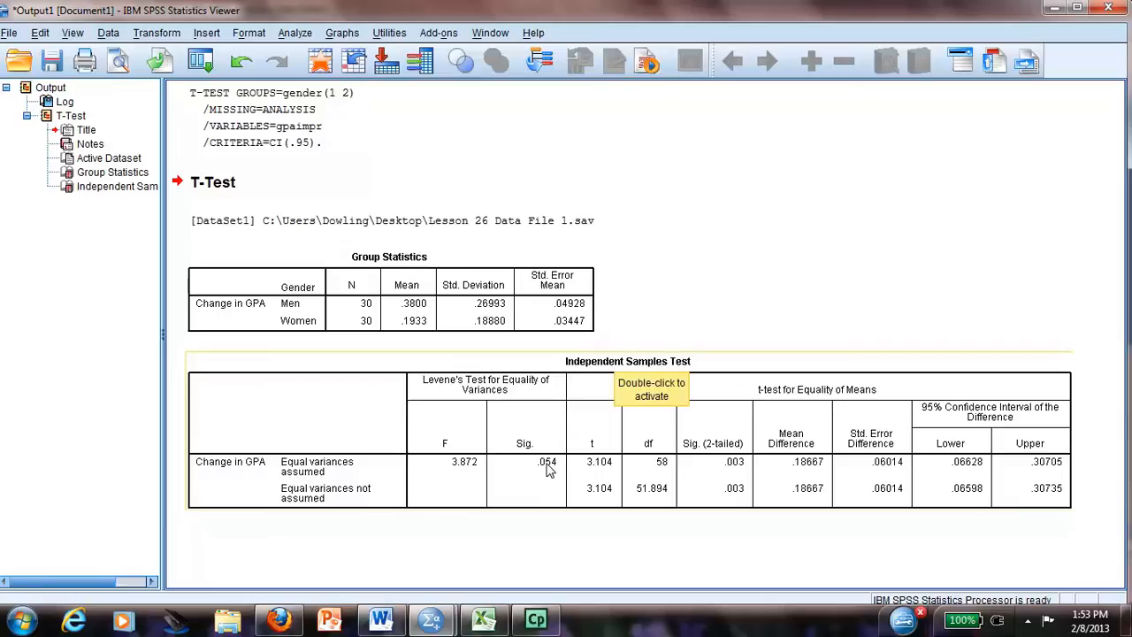
mouse_move(545, 470)
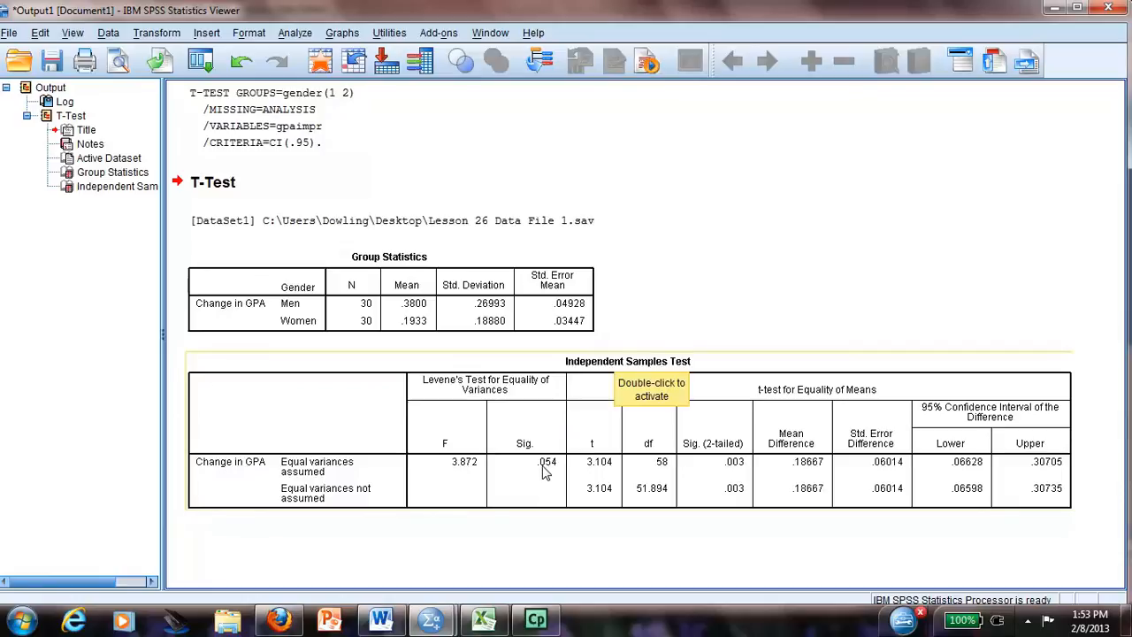
mouse_move(846, 496)
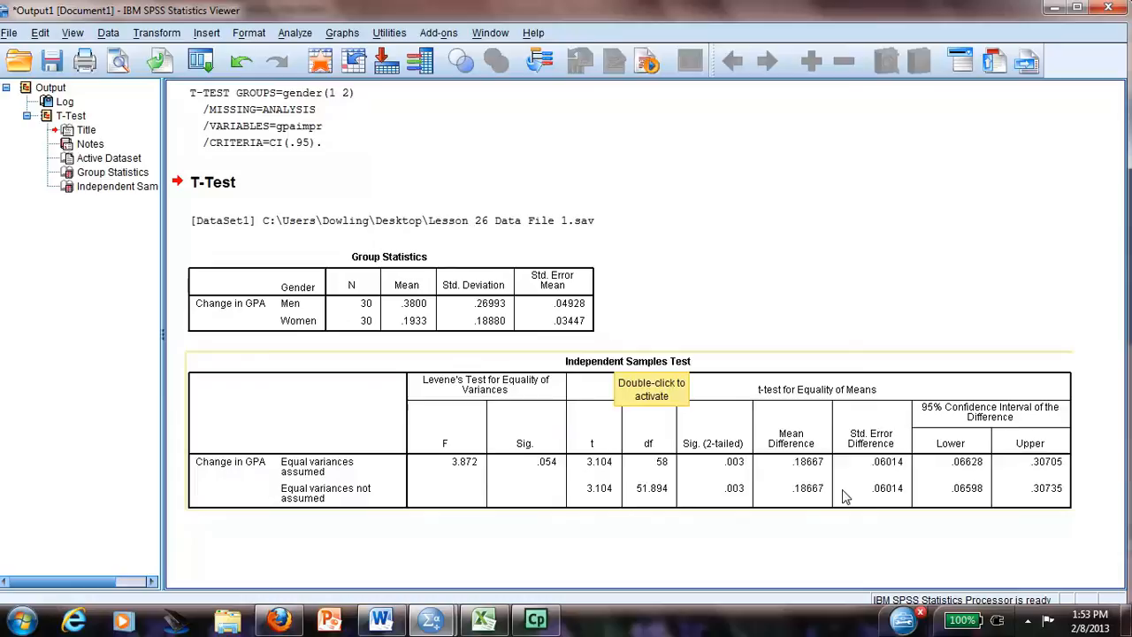
mouse_move(552, 469)
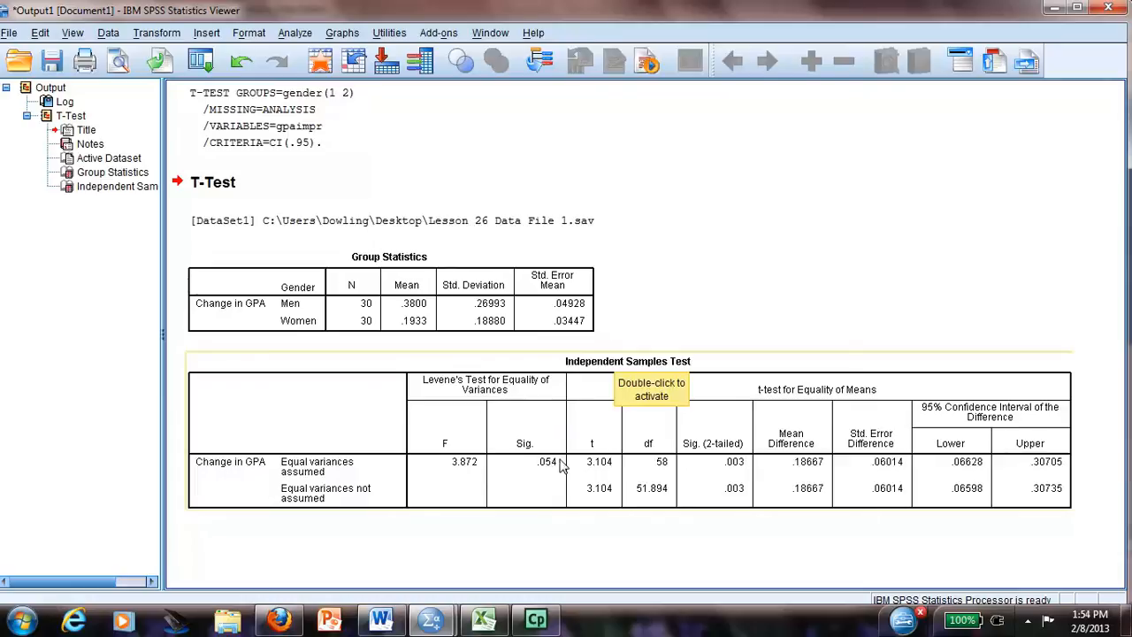
mouse_move(834, 467)
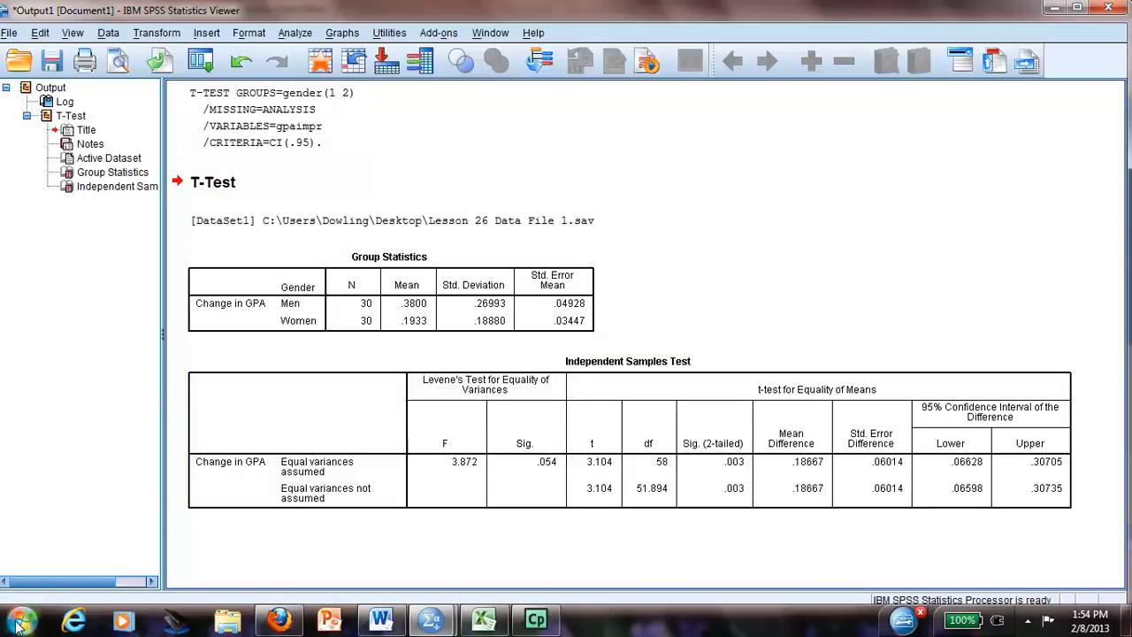
Start Excel with a blank workbook and copy the Group Statistics table from the SPSS output
click(19, 626)
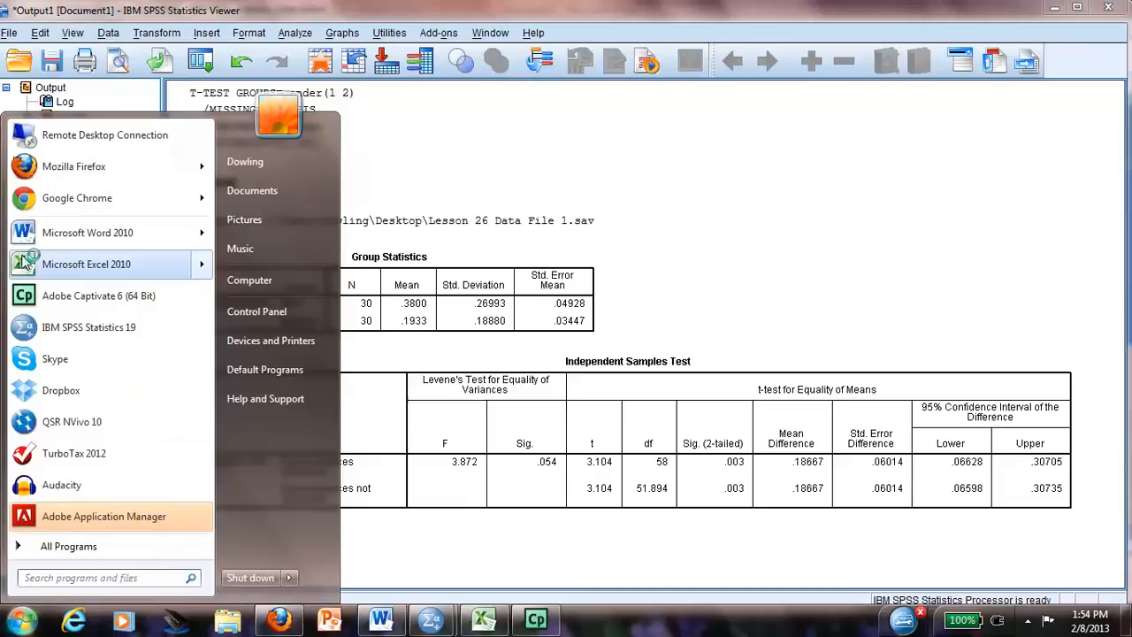
click(87, 264)
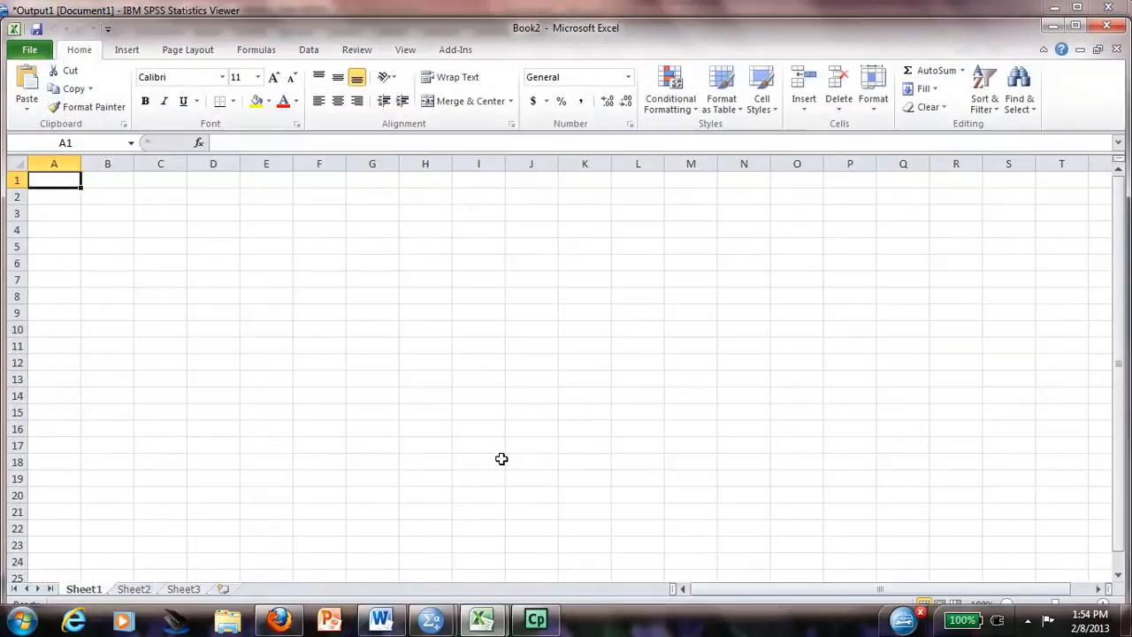
mouse_move(430, 619)
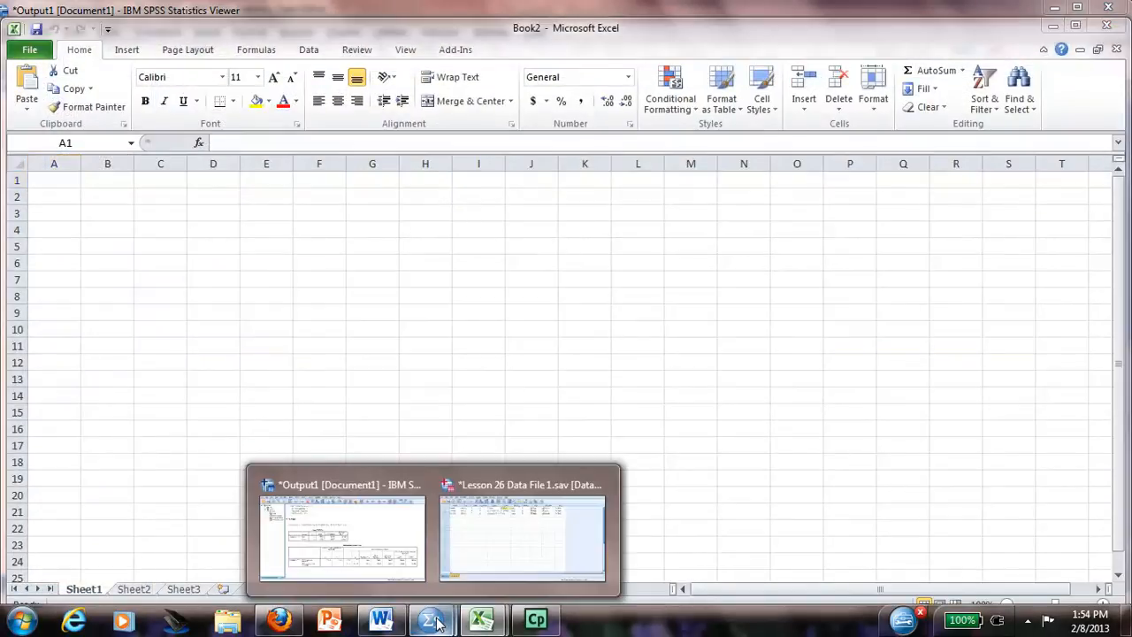
click(341, 485)
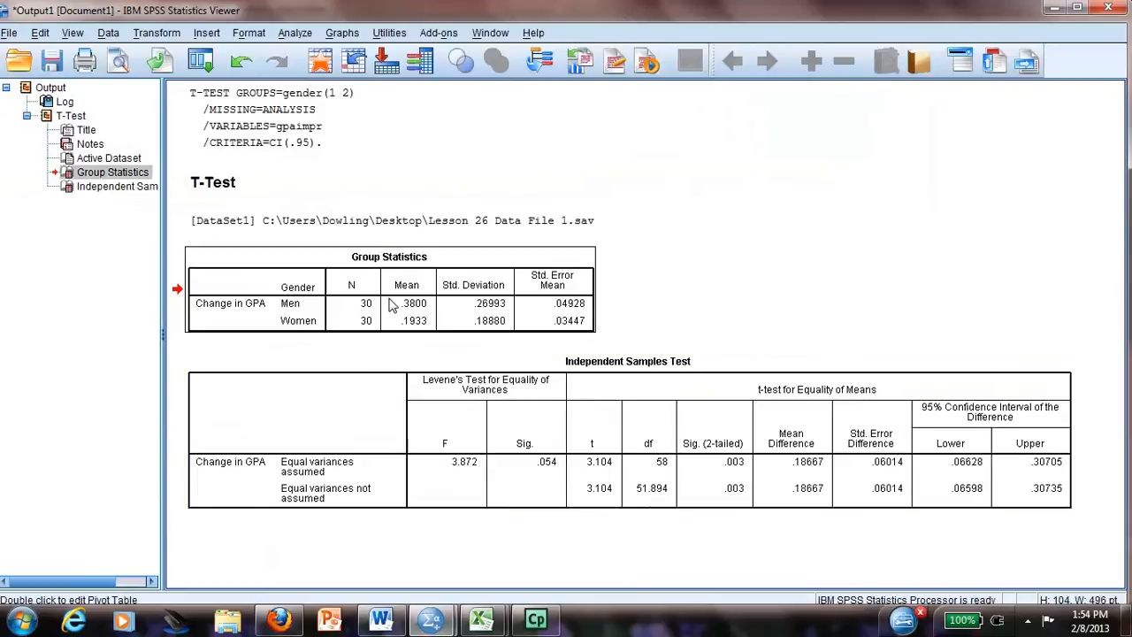
right_click(407, 305)
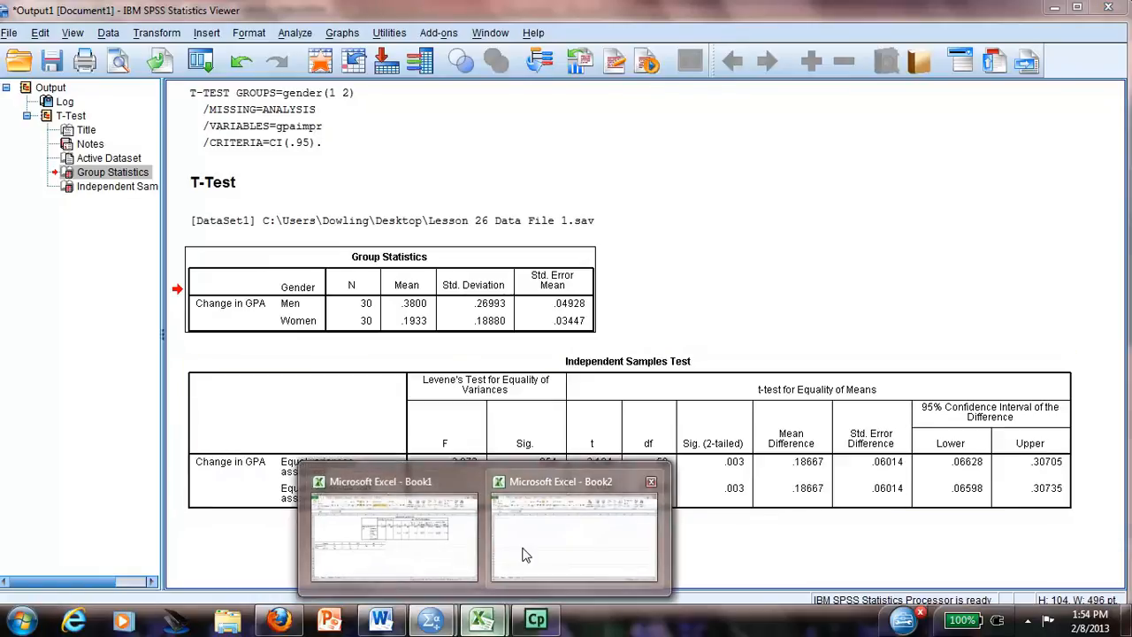
Paste the Group Statistics table into Book2 and return to the Independent Samples Test table
click(573, 531)
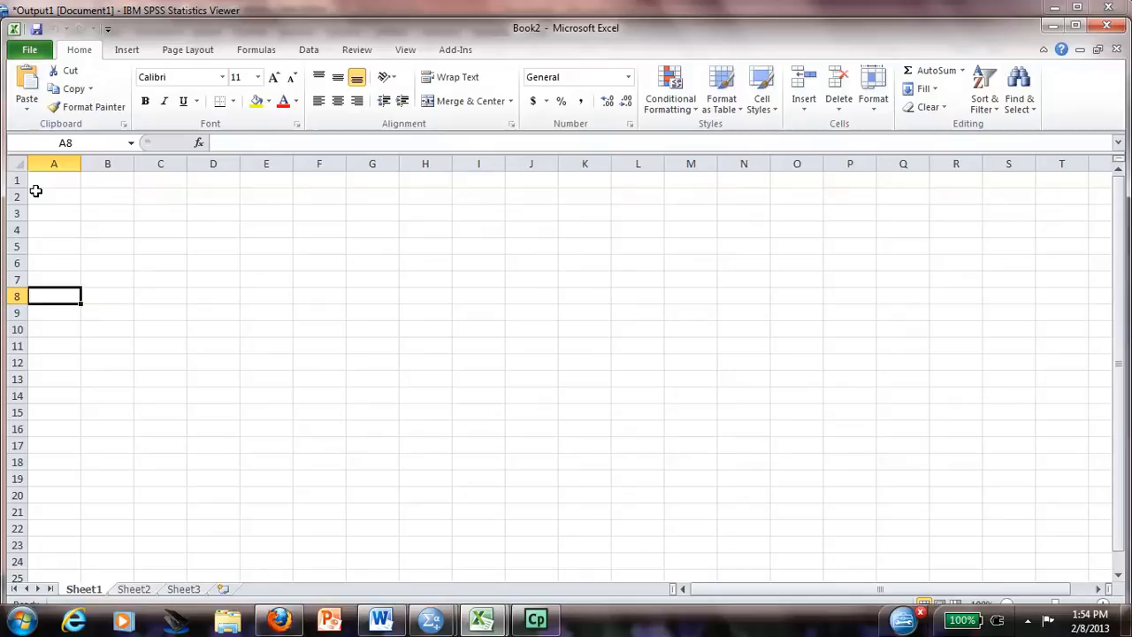
key(ctrl+v)
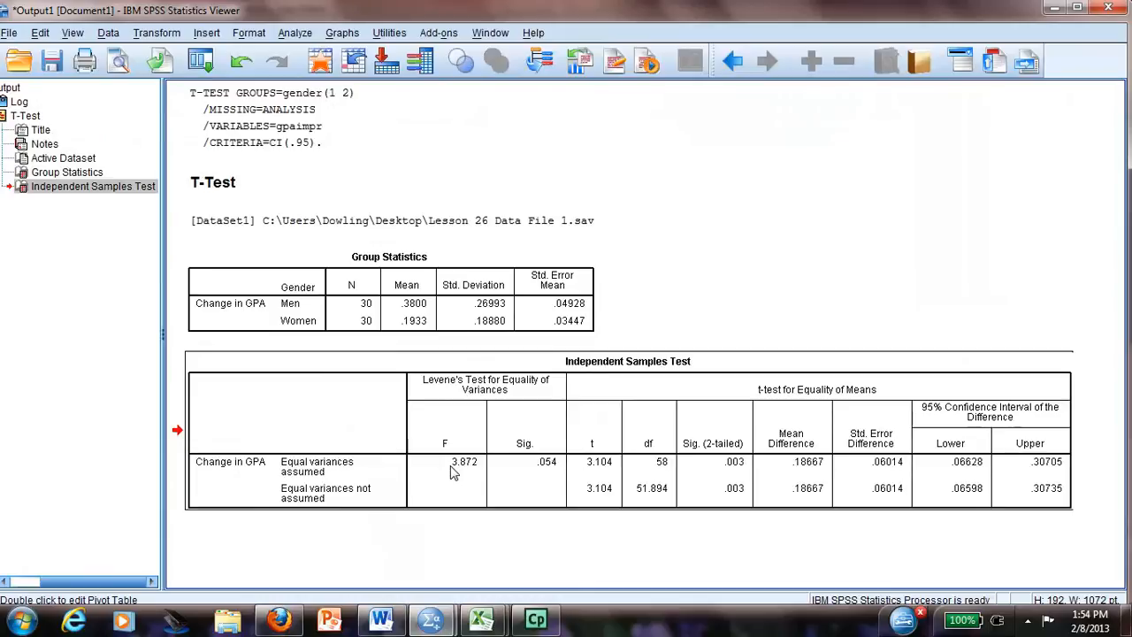
right_click(449, 472)
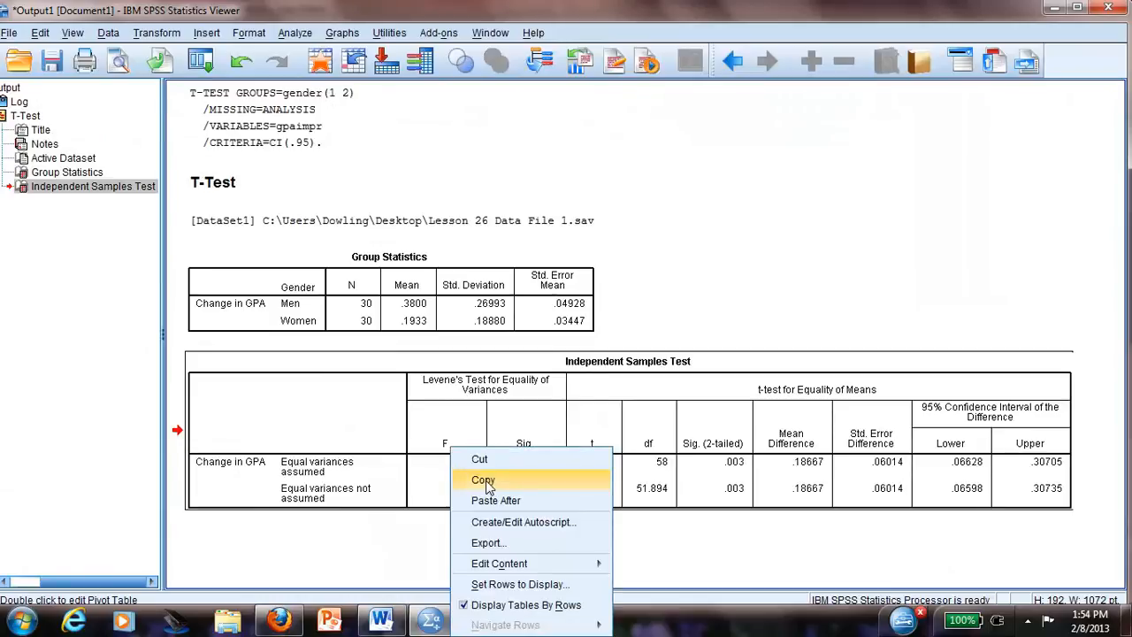
Copy the Independent Samples Test table and paste it at G1, above the Group Statistics table
click(481, 480)
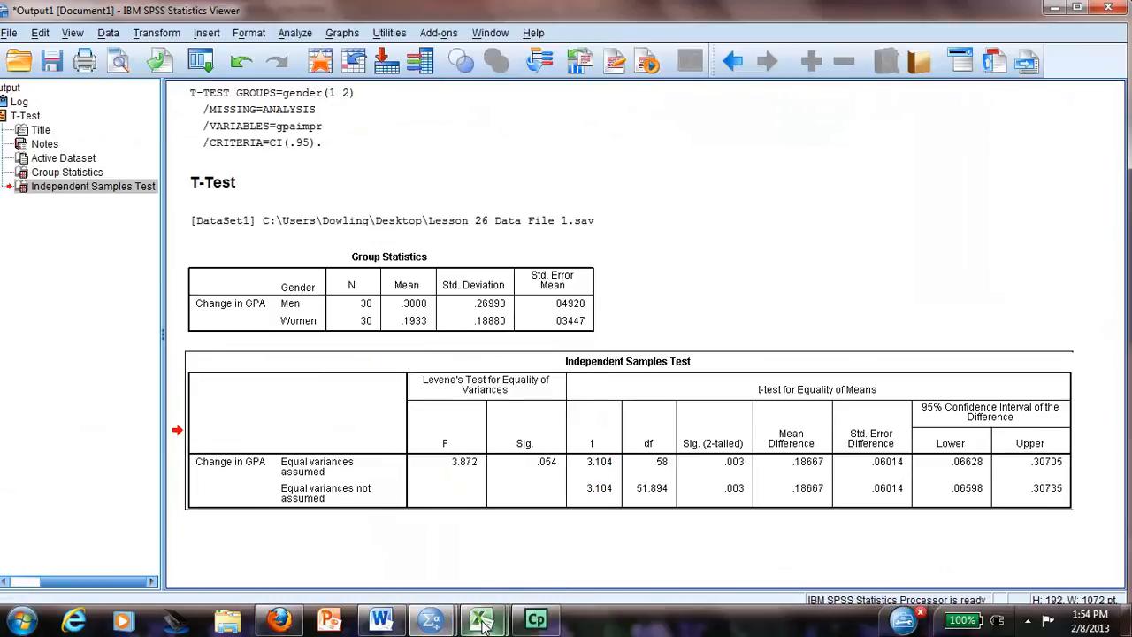
click(481, 620)
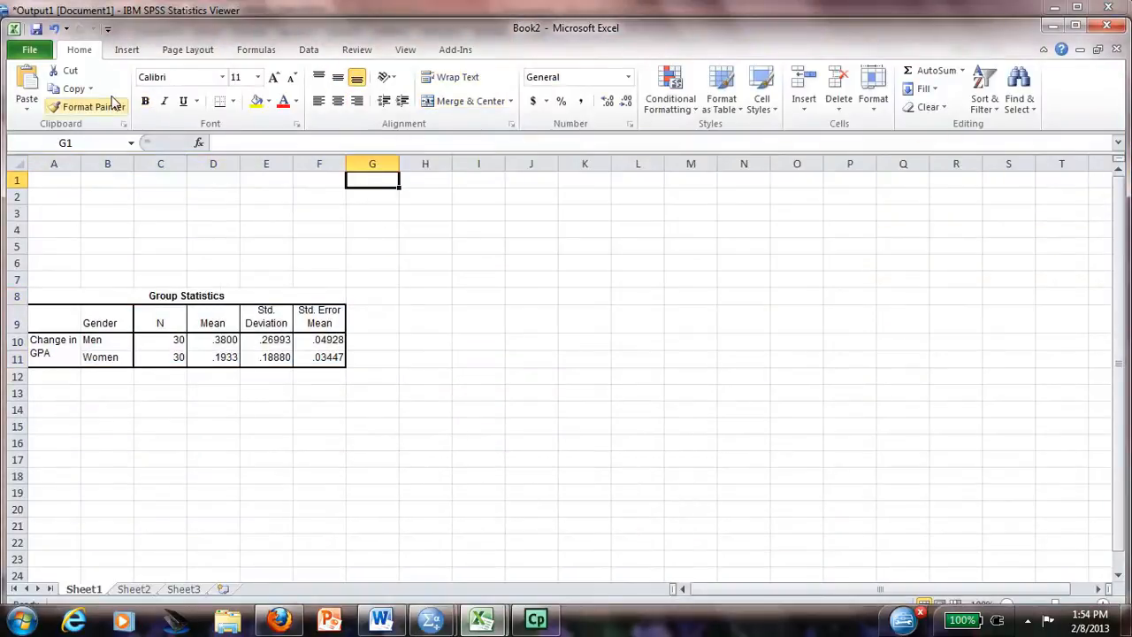
mouse_move(28, 80)
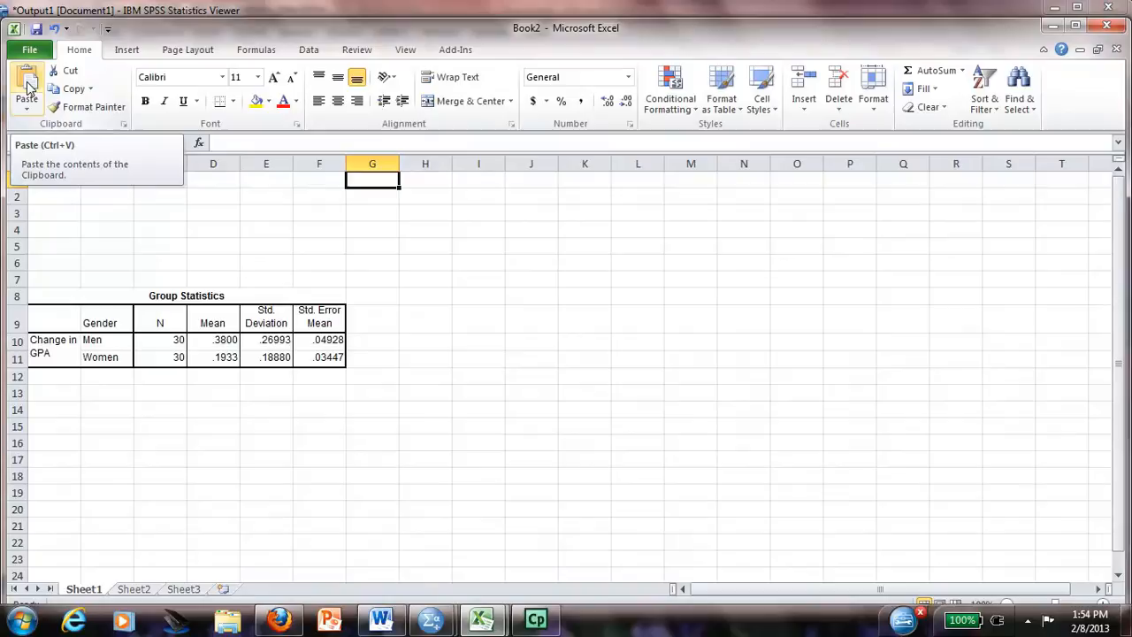
click(34, 79)
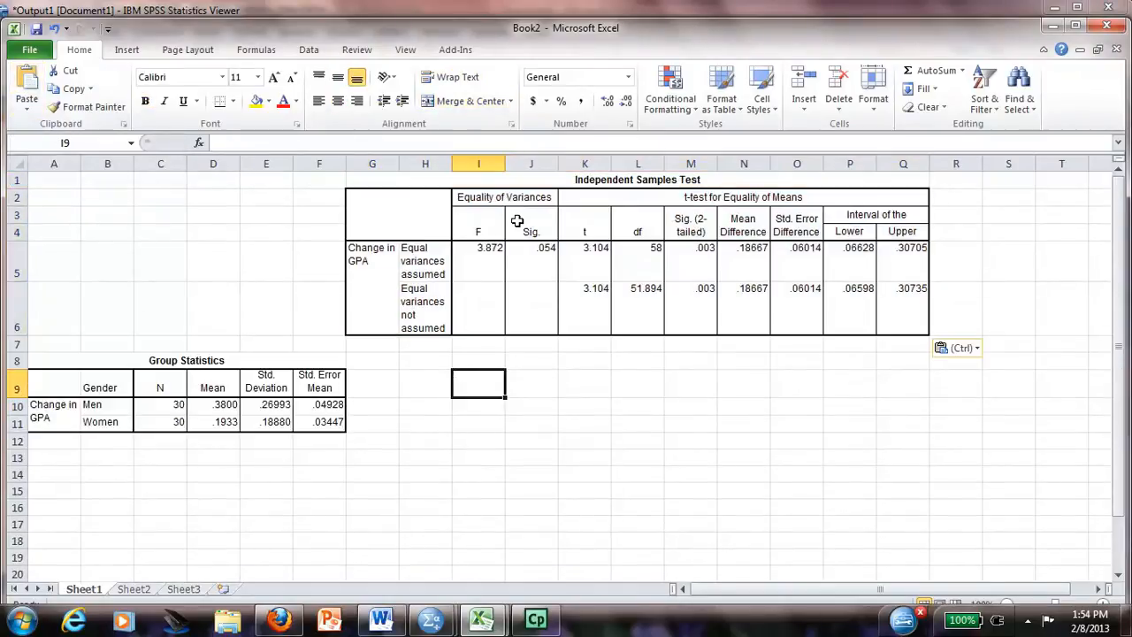
mouse_move(598, 251)
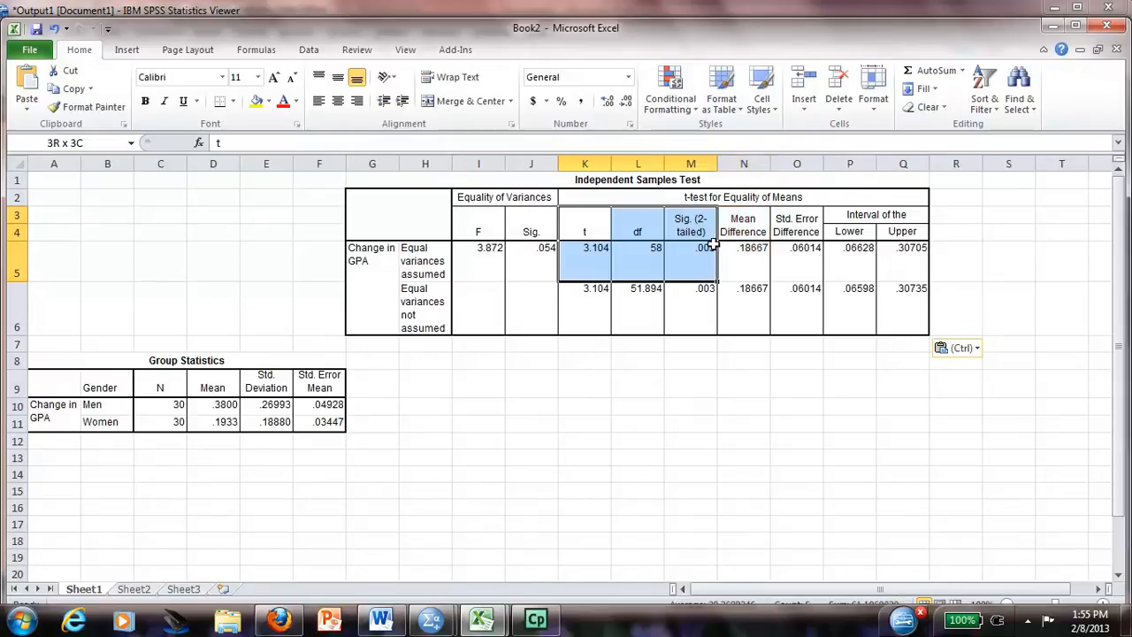
Copy the t, df and Sig. (2-tailed) cells to G8, unmerge them and move the headers into row 9
click(584, 247)
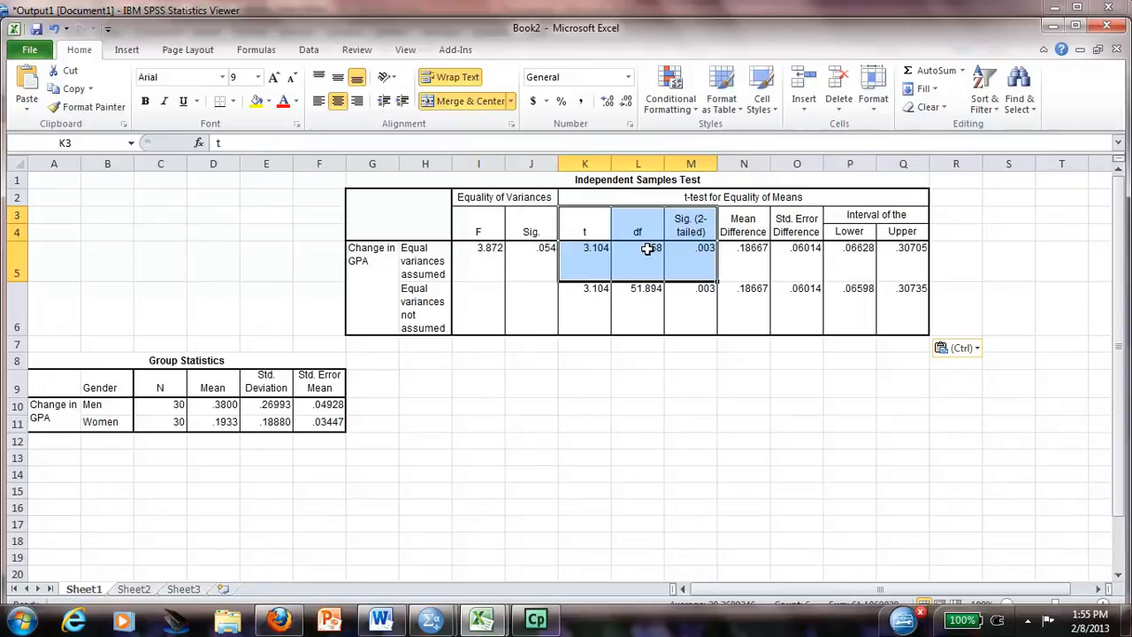
right_click(644, 252)
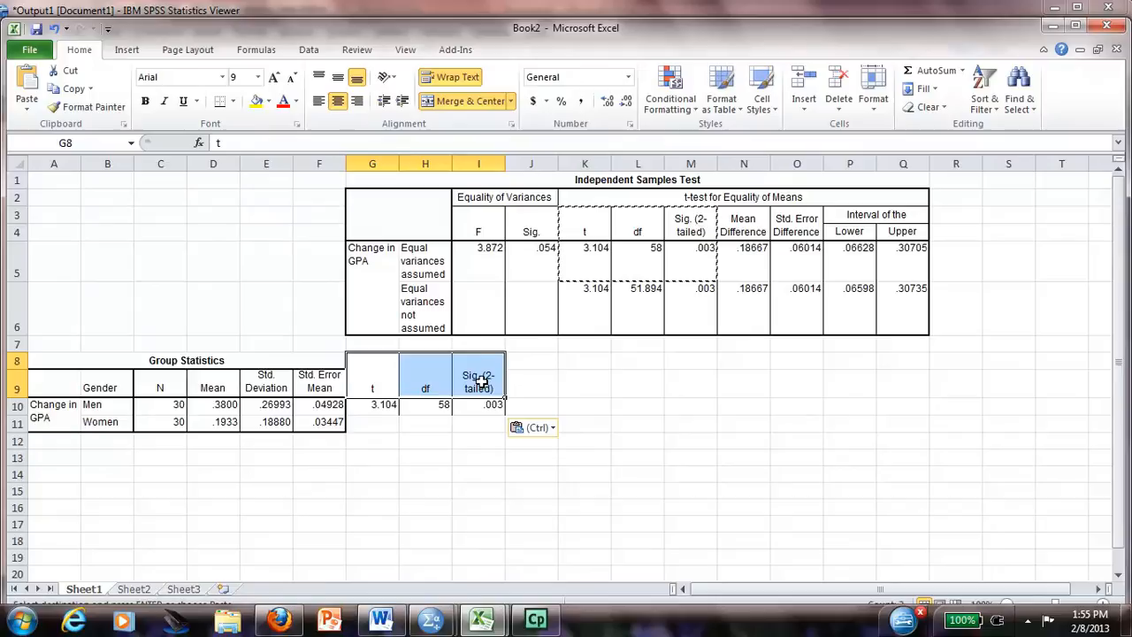
click(509, 99)
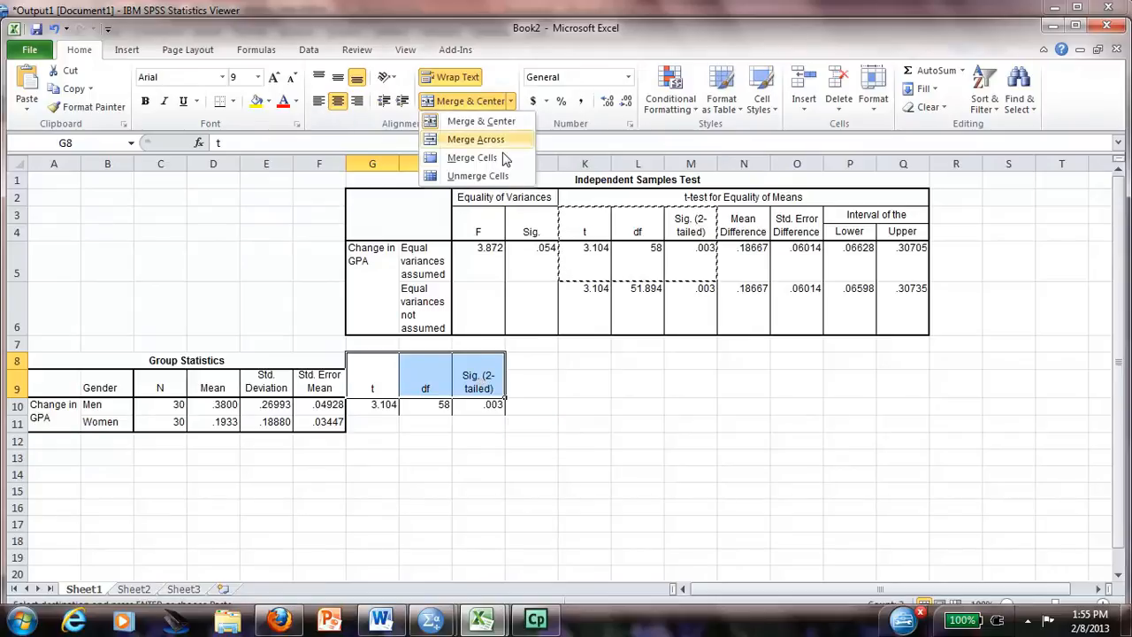
click(474, 175)
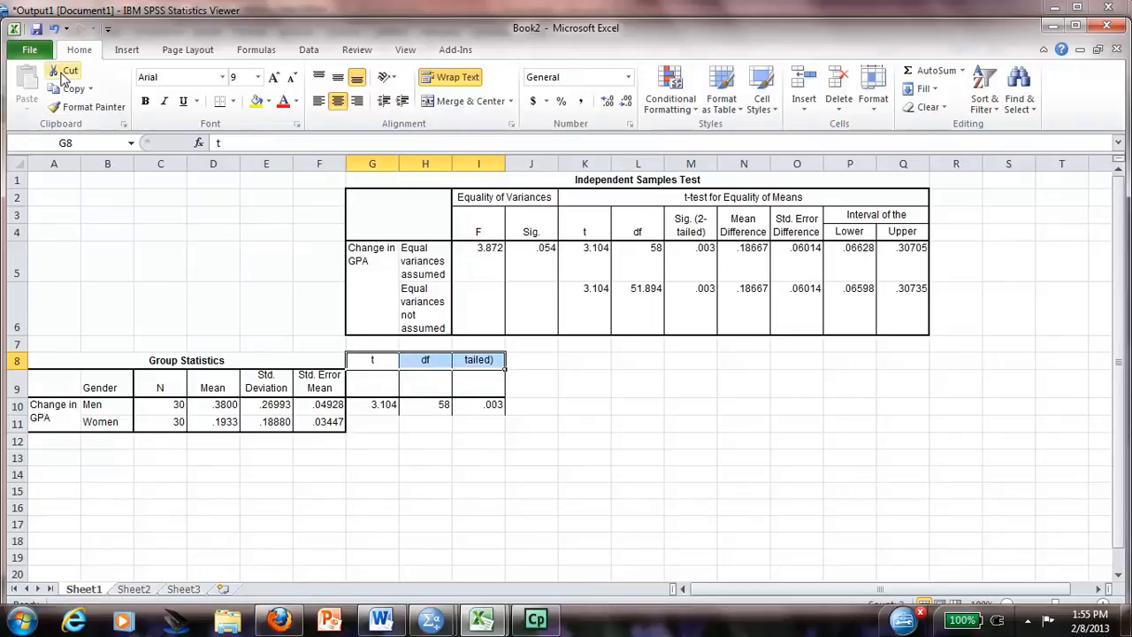
click(62, 71)
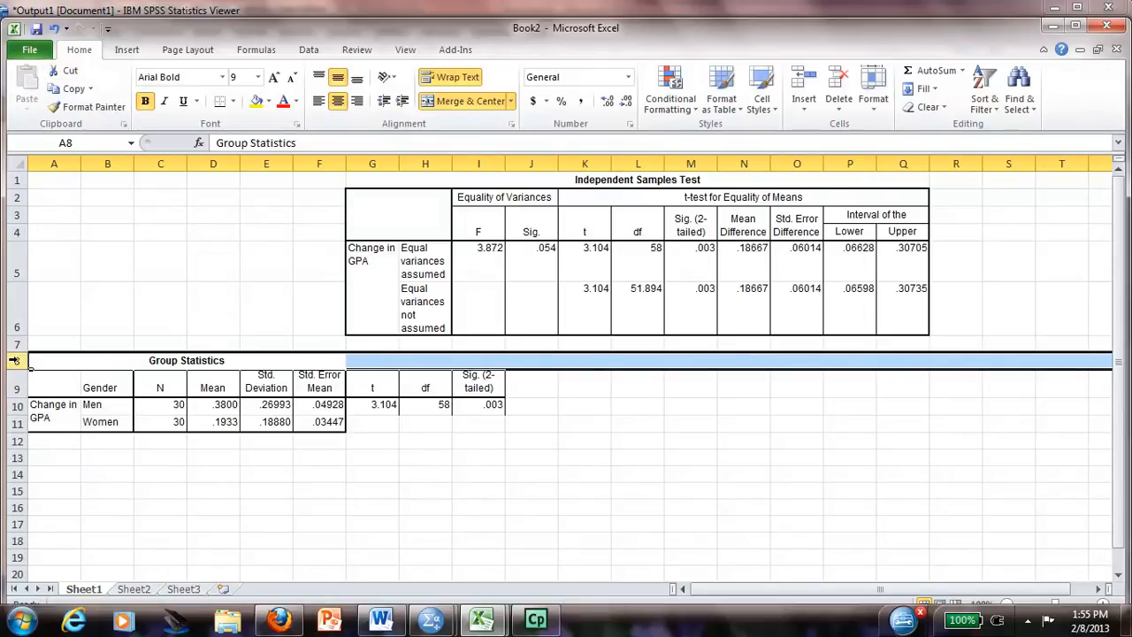
Delete the Group Statistics title row so the column headers move up to row 8
right_click(12, 359)
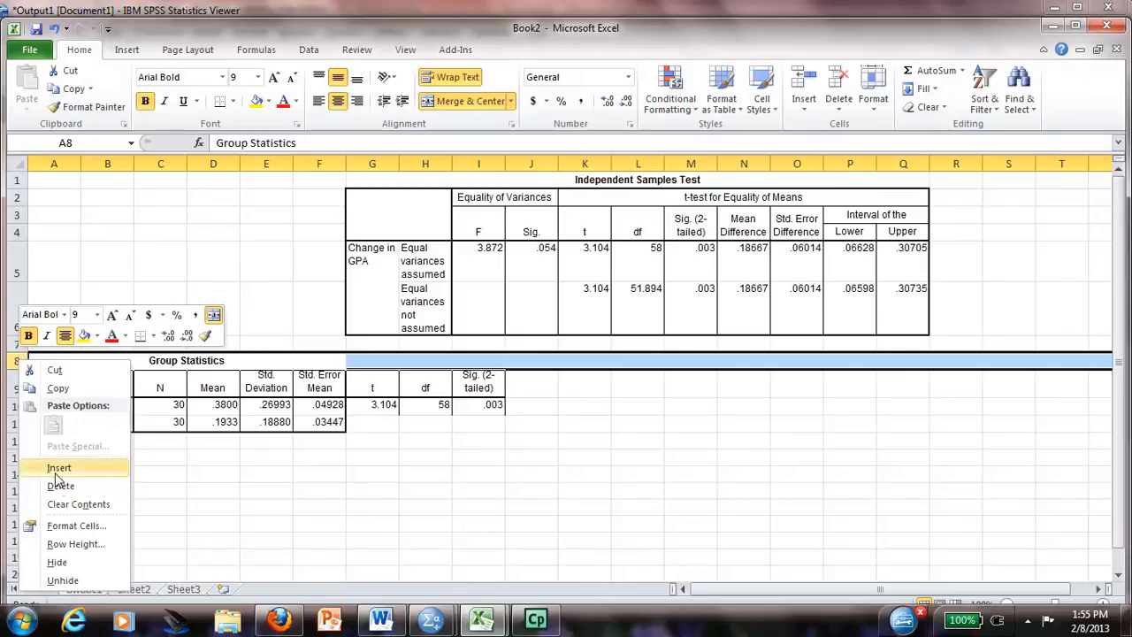
click(58, 467)
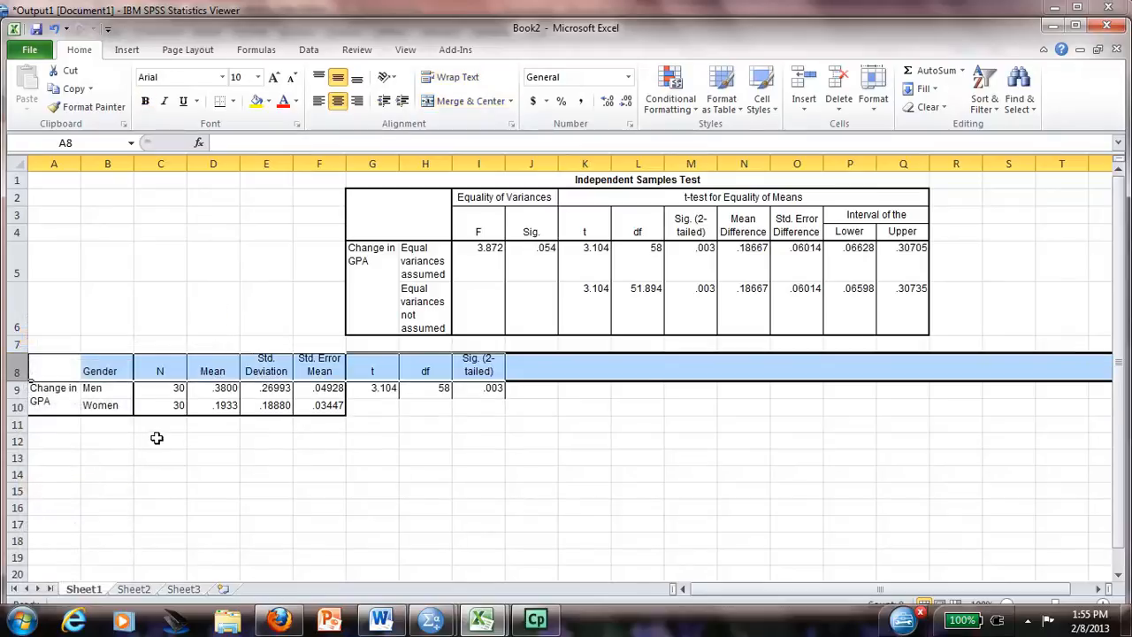
mouse_move(207, 384)
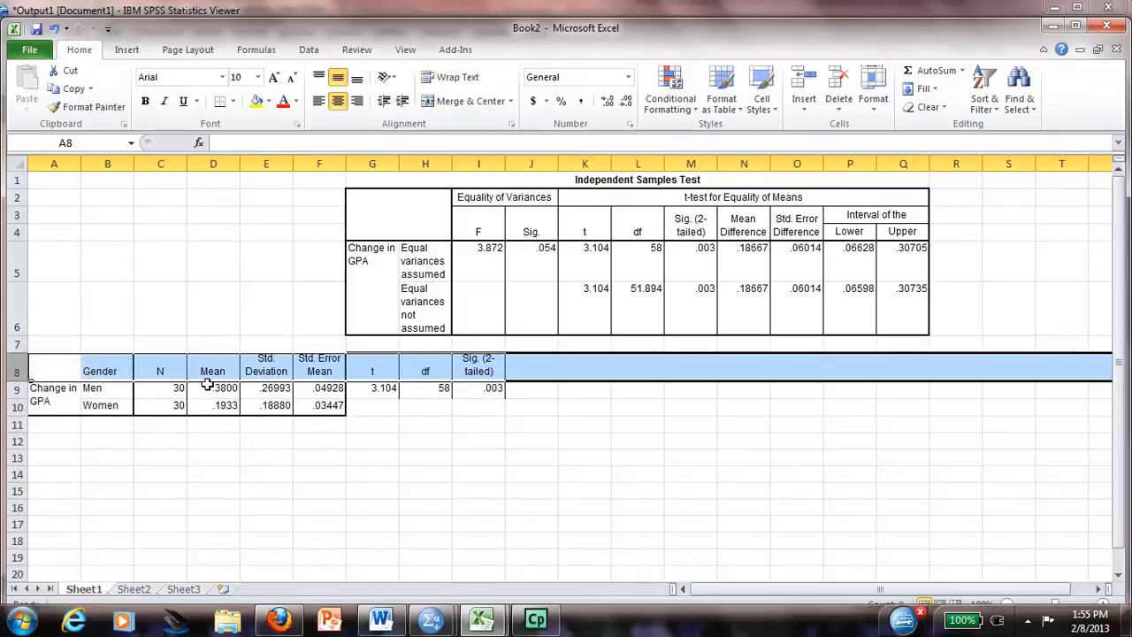
Show the mean, SD and SEM values in D9:F10 with two decimals
drag(212, 388, 329, 405)
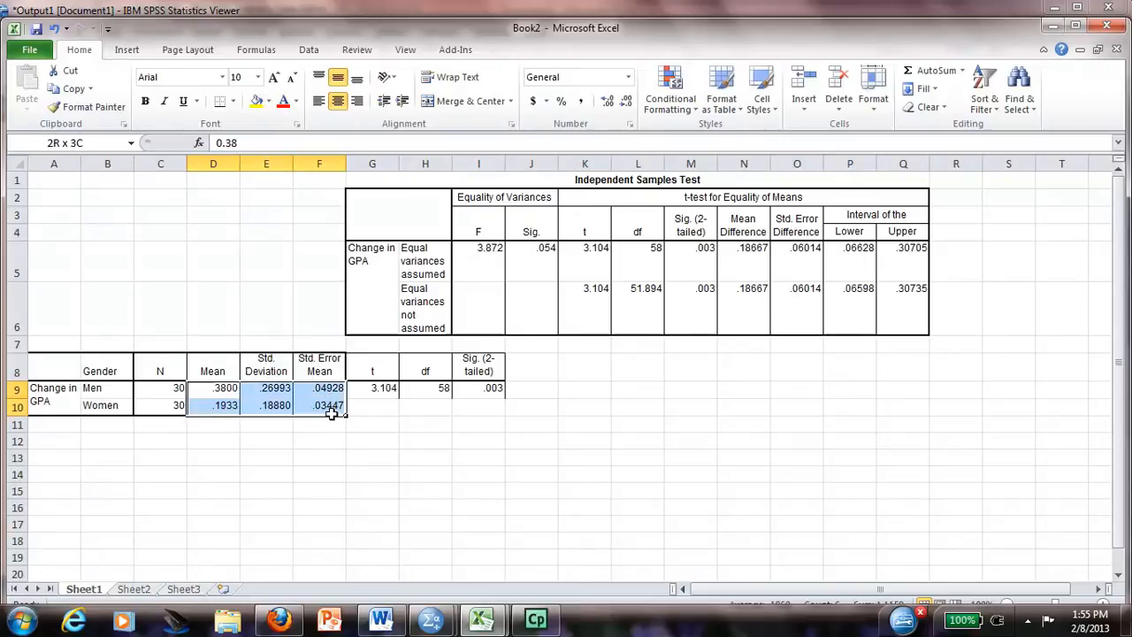
click(623, 100)
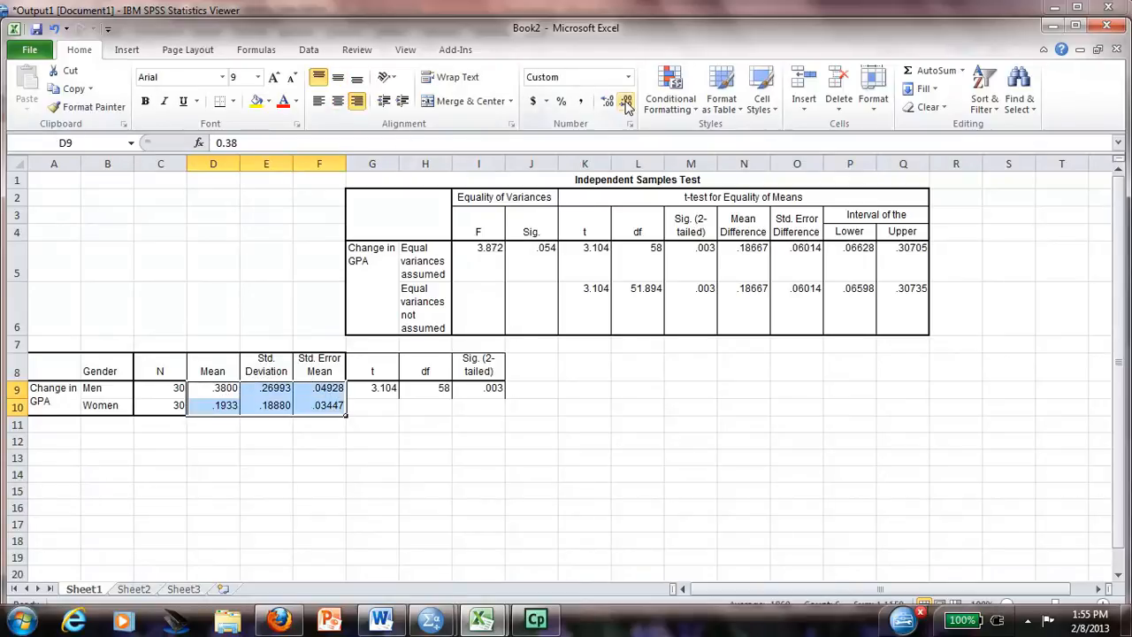
click(625, 99)
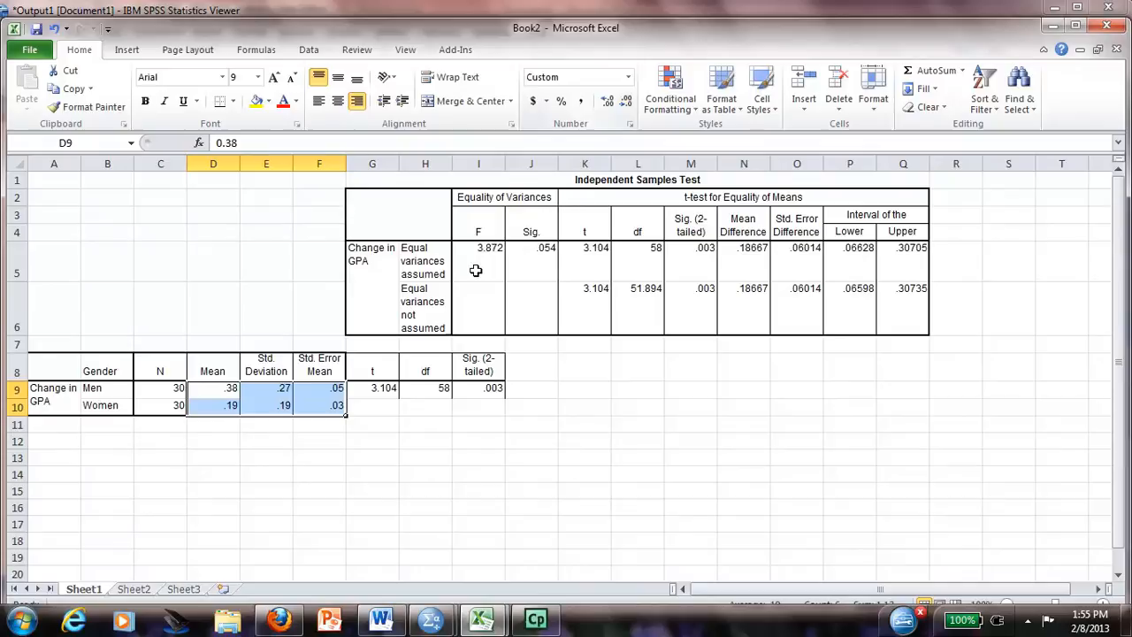
Rename the Mean, Std. Deviation and Std. Error Mean headers to M, SD and SEM
click(319, 372)
text(M)
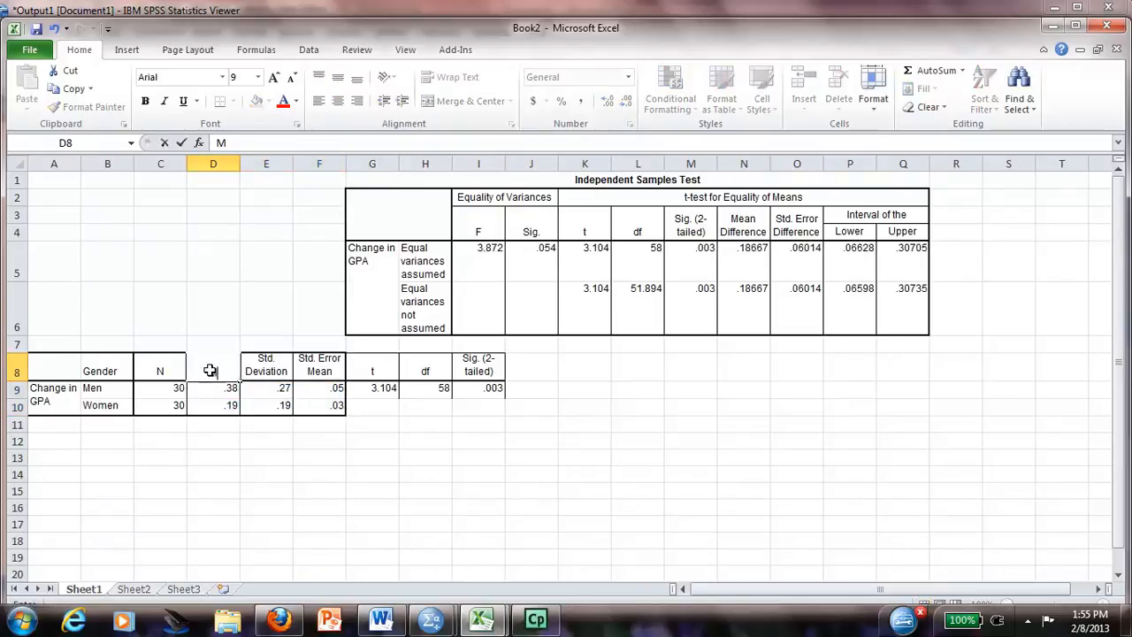
click(265, 364)
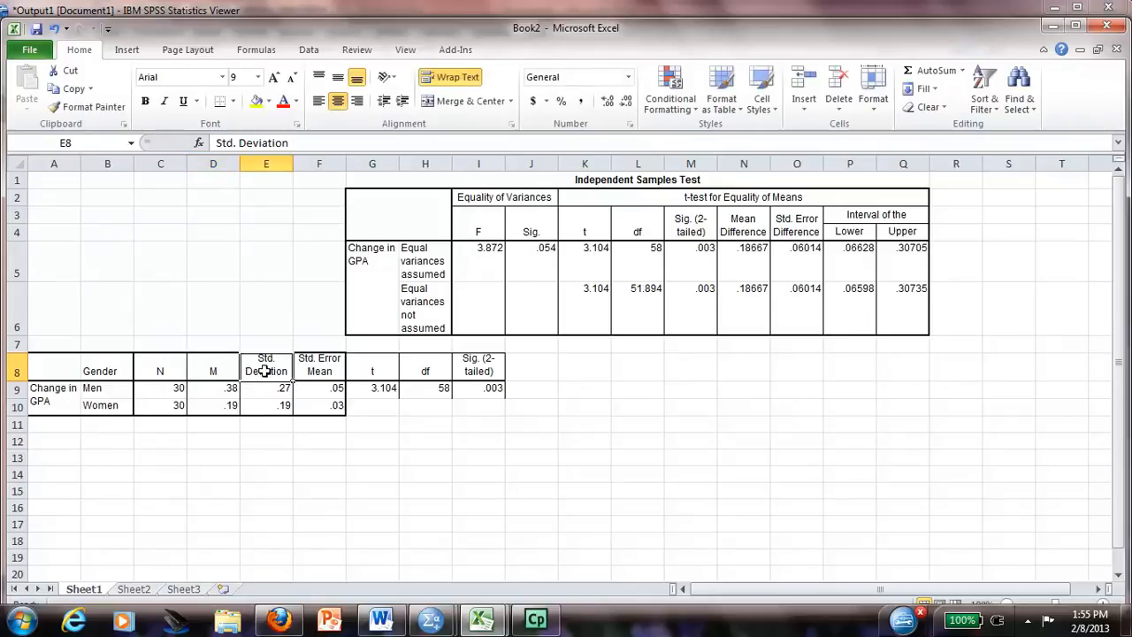
click(318, 371)
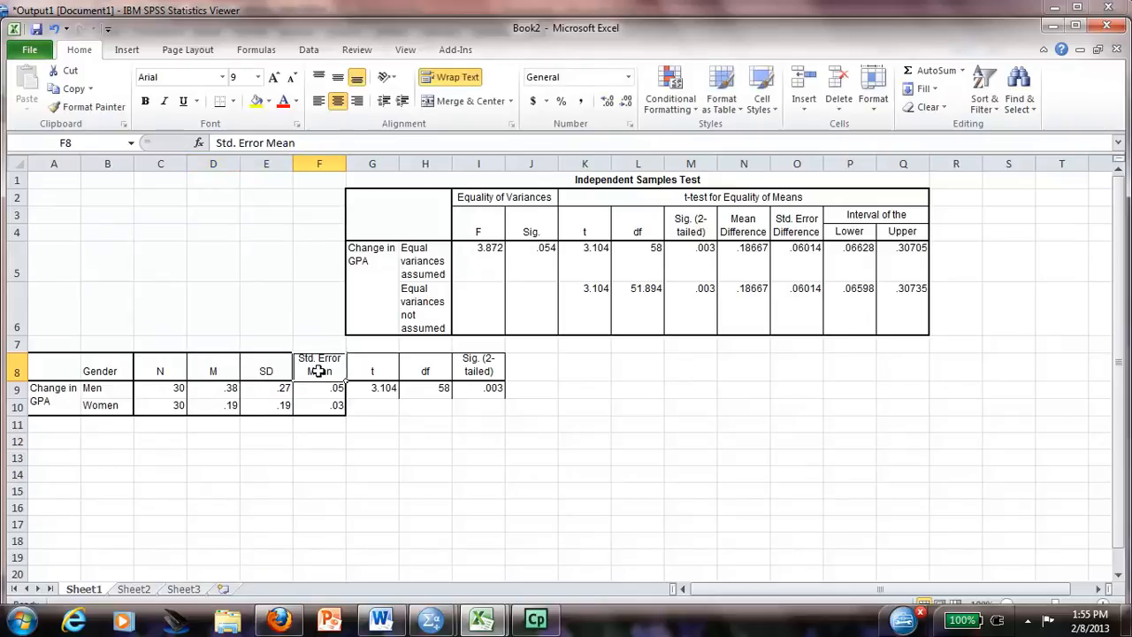
text(SEM)
click(480, 364)
text(p)
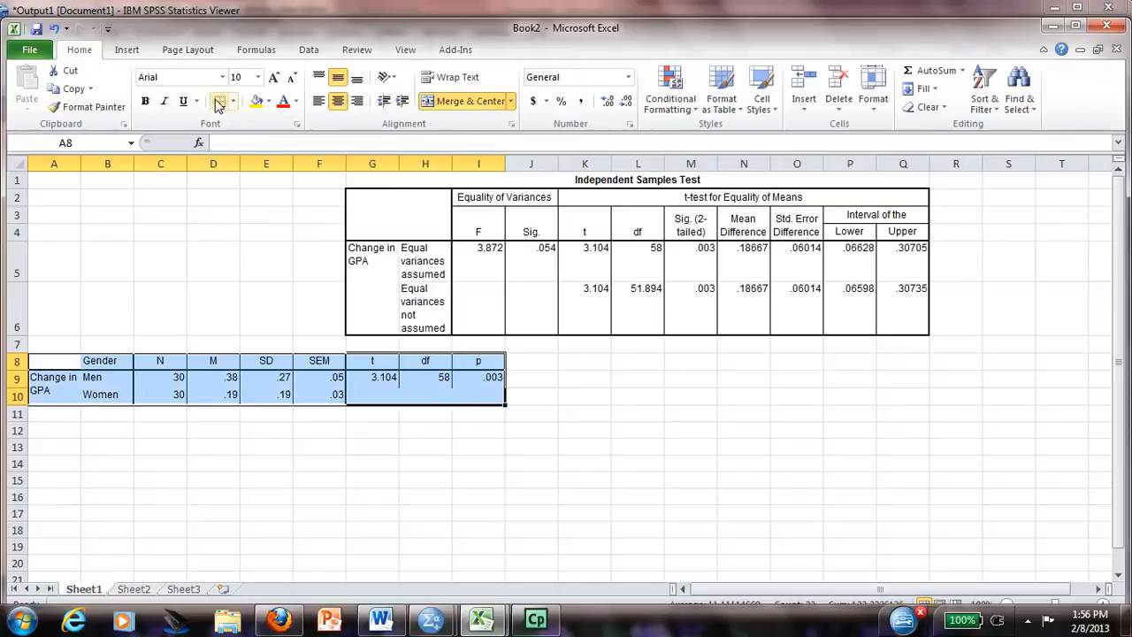
Remove the table's cell grid and put top and bottom rules on the heading row 8
click(232, 101)
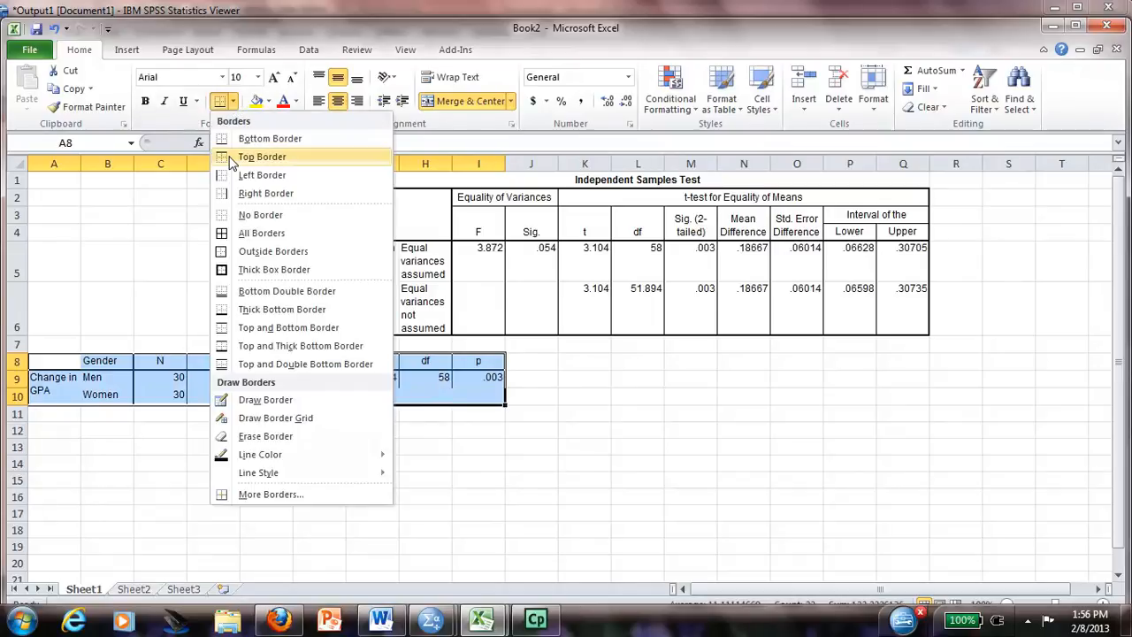
mouse_move(260, 214)
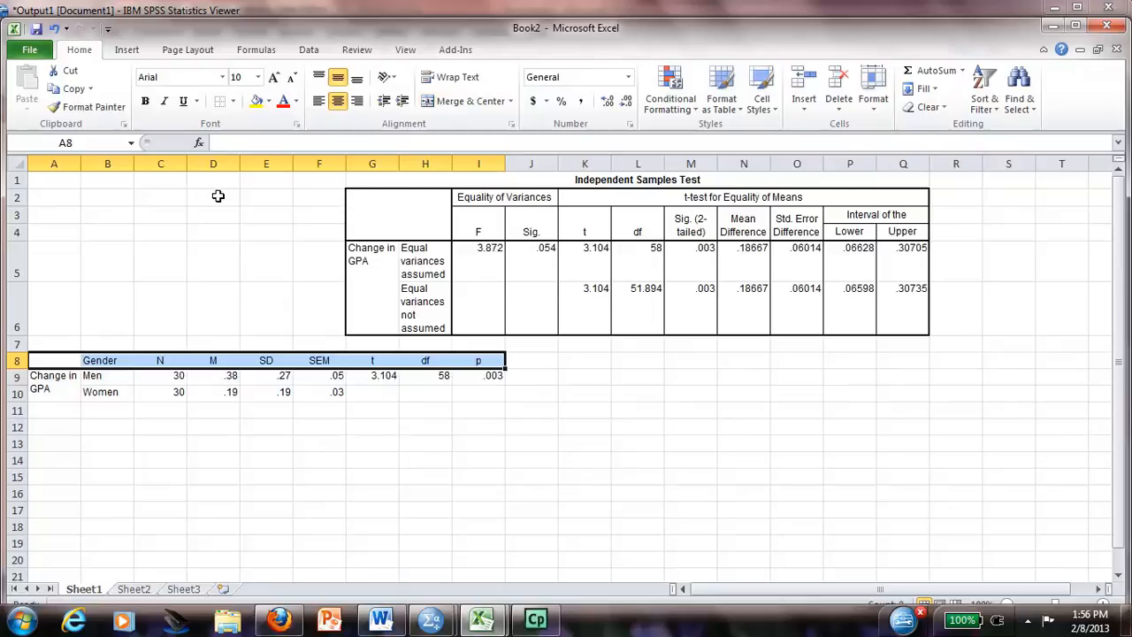
click(226, 99)
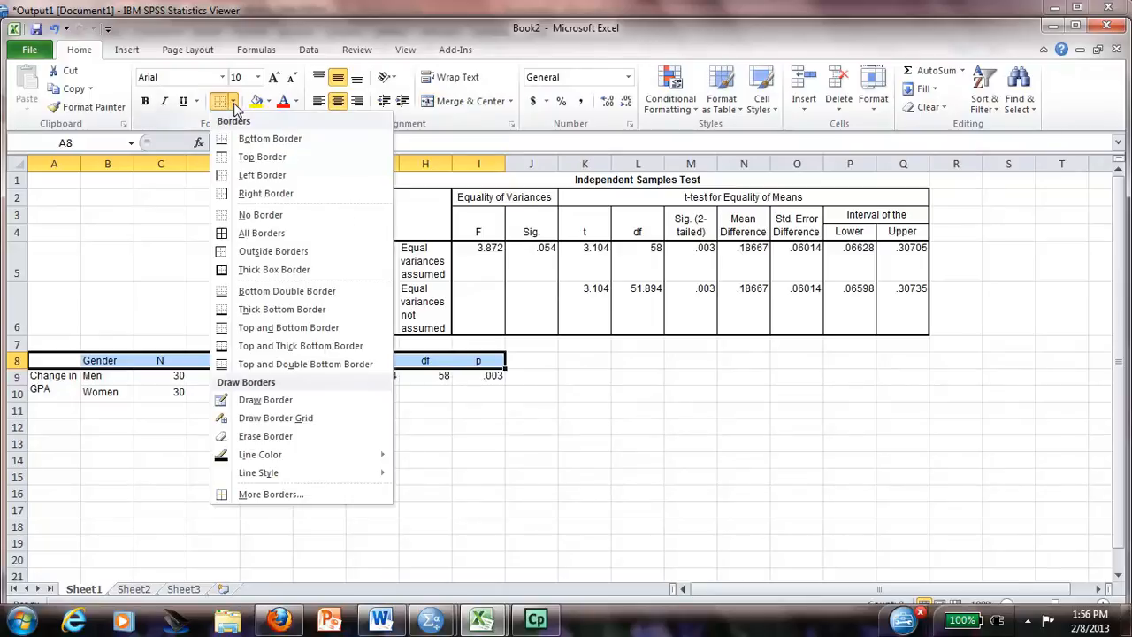
click(269, 138)
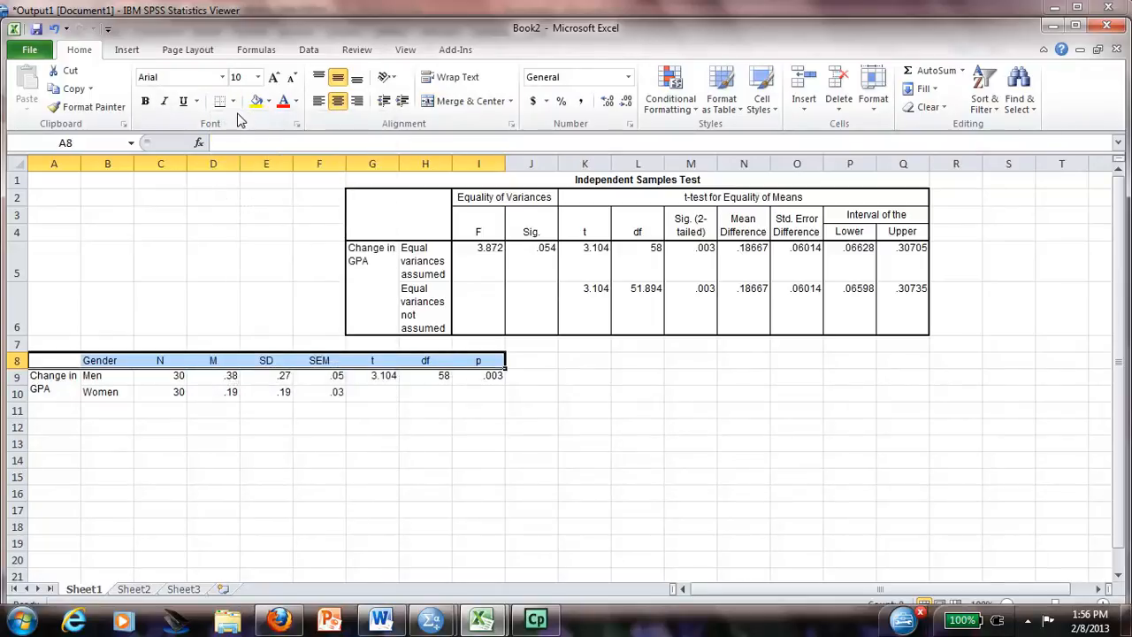
click(237, 101)
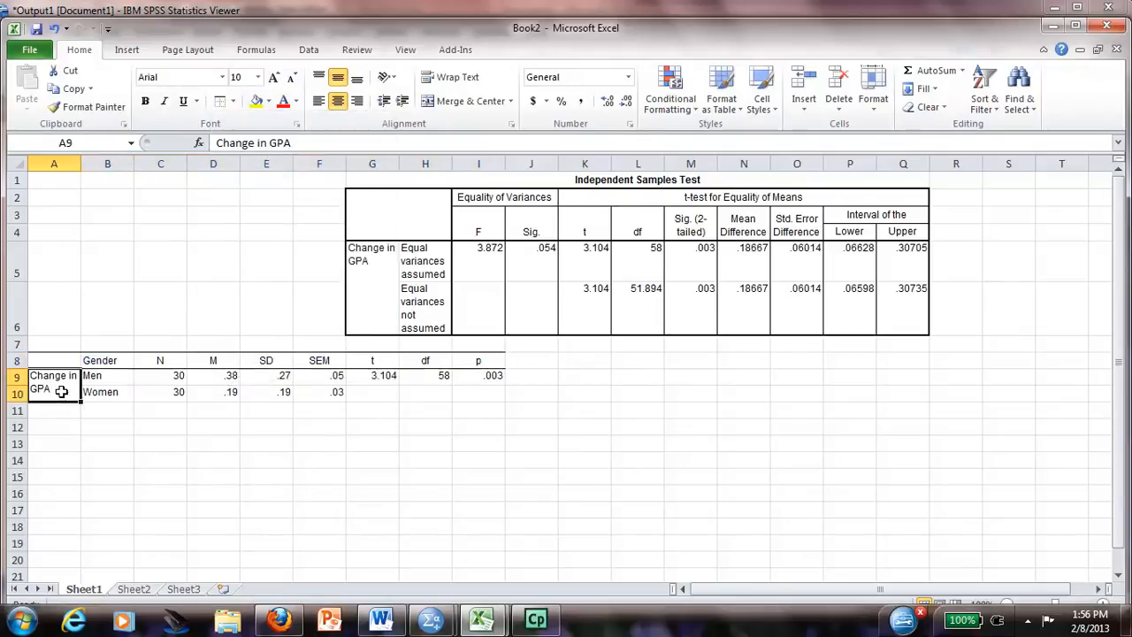
Add a horizontal rule to the Men and Women data rows 9–10
drag(53, 375, 478, 393)
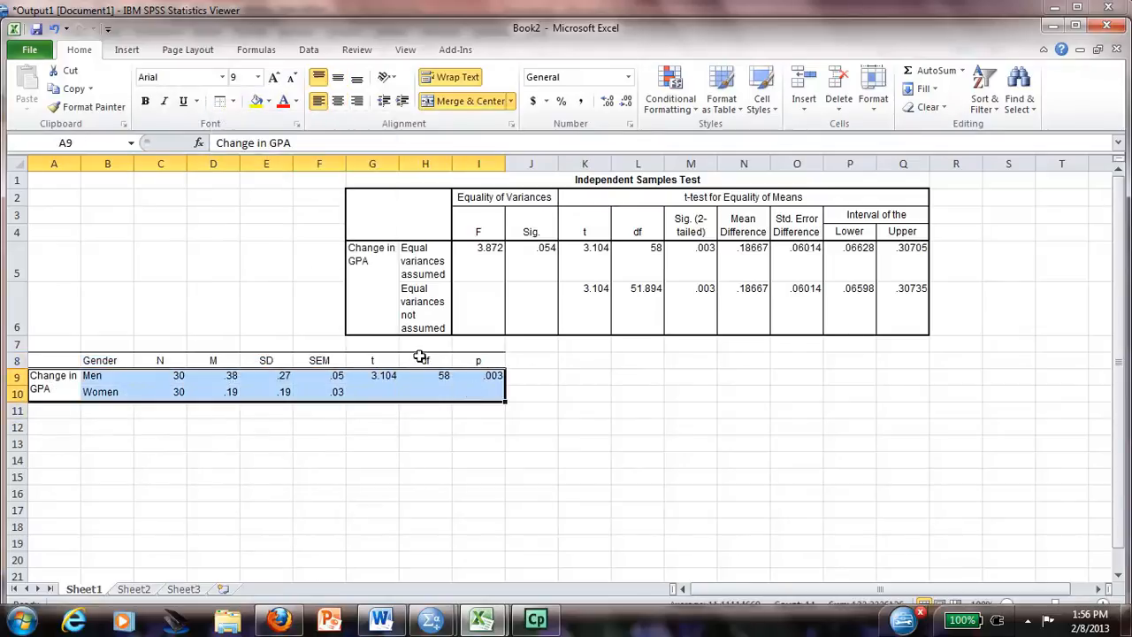
click(235, 99)
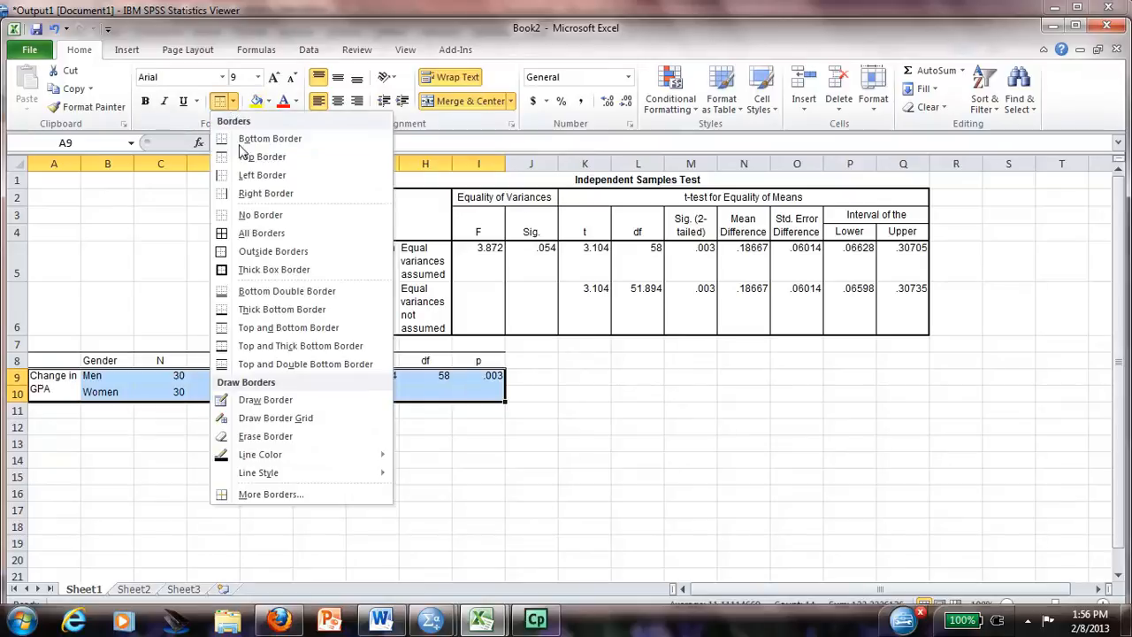
mouse_move(262, 156)
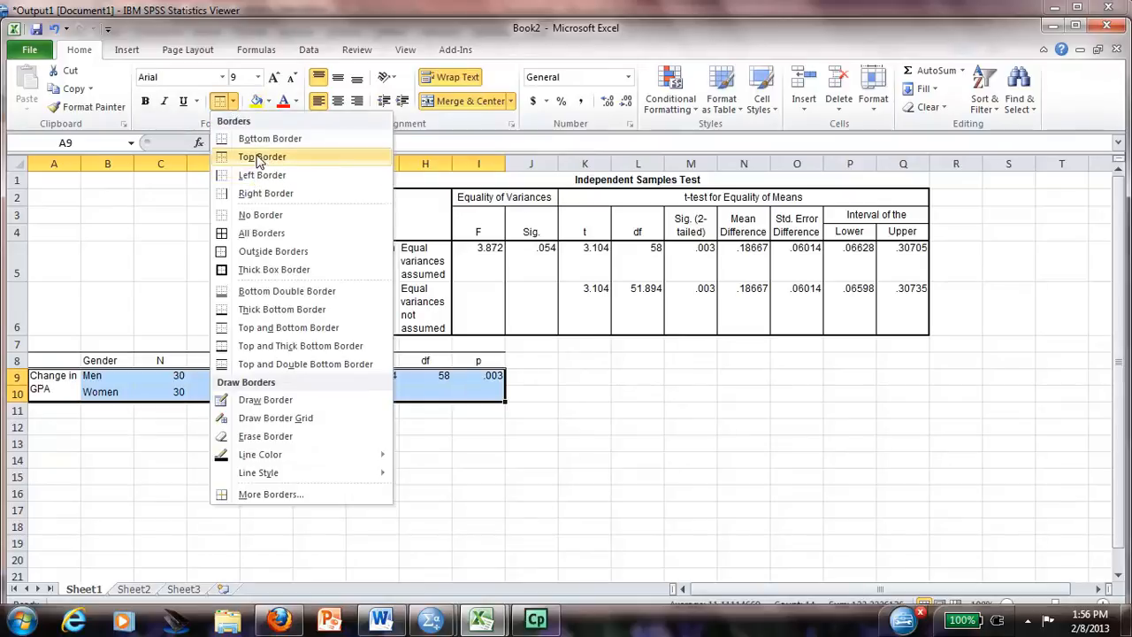
click(261, 156)
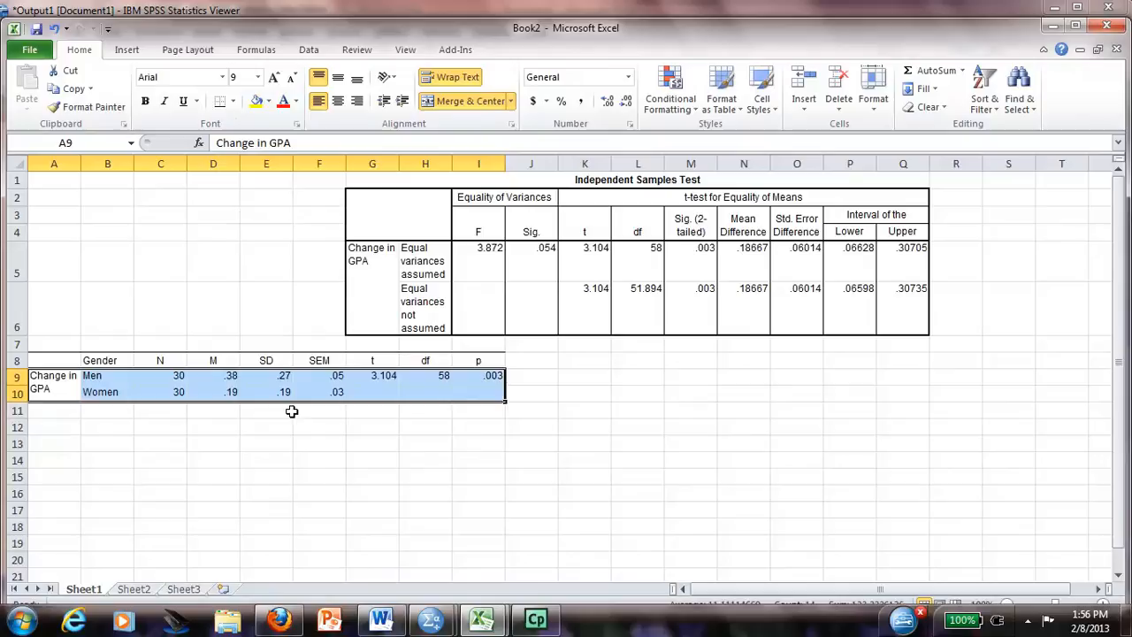
mouse_move(224, 286)
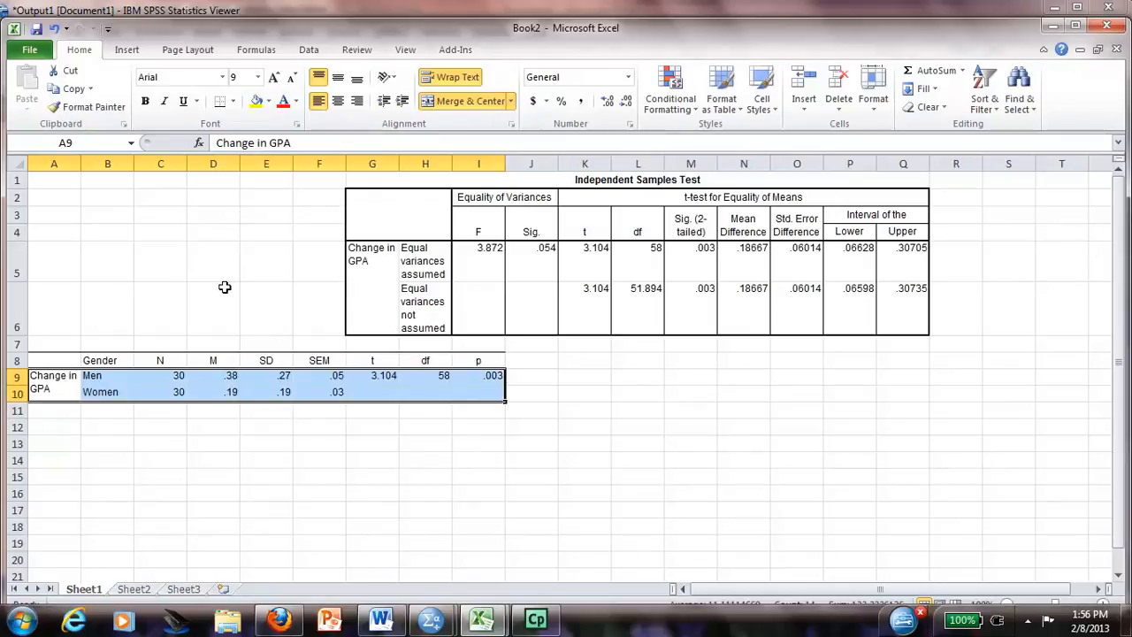
drag(159, 375, 283, 375)
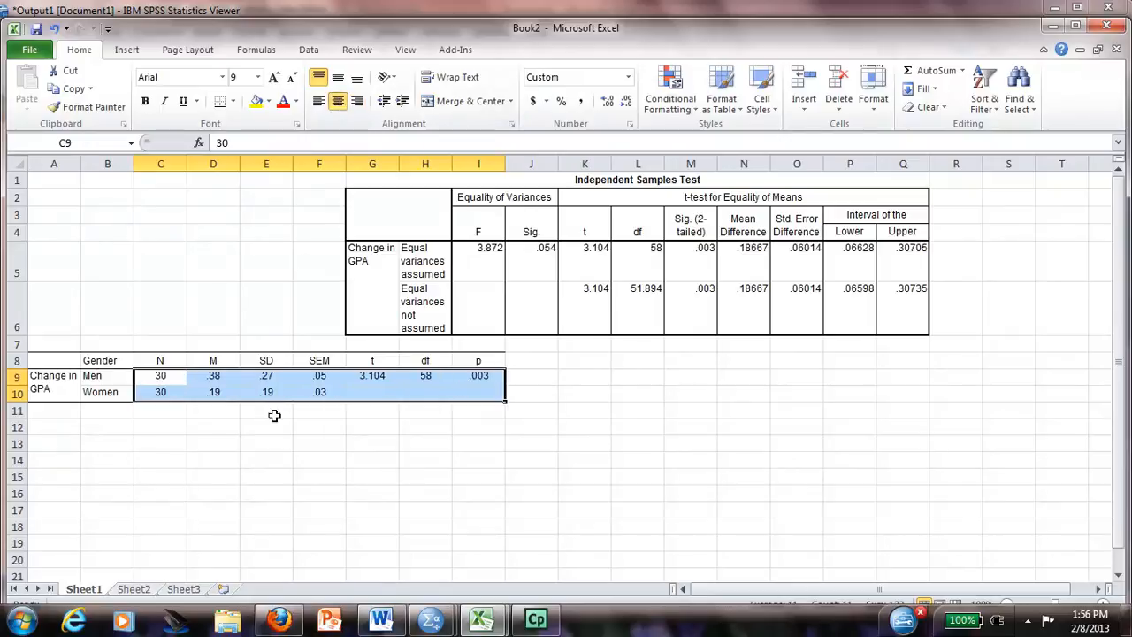
Italicize the statistic headers, copy the whole table A8:I10 and switch to the Word document
click(266, 411)
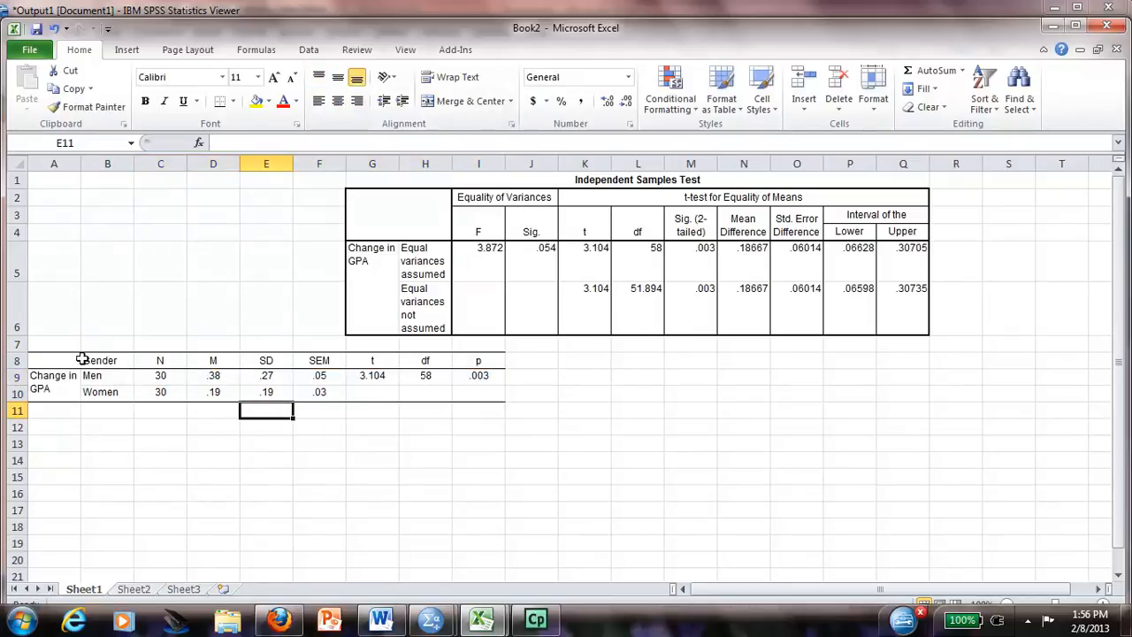
drag(53, 361, 372, 392)
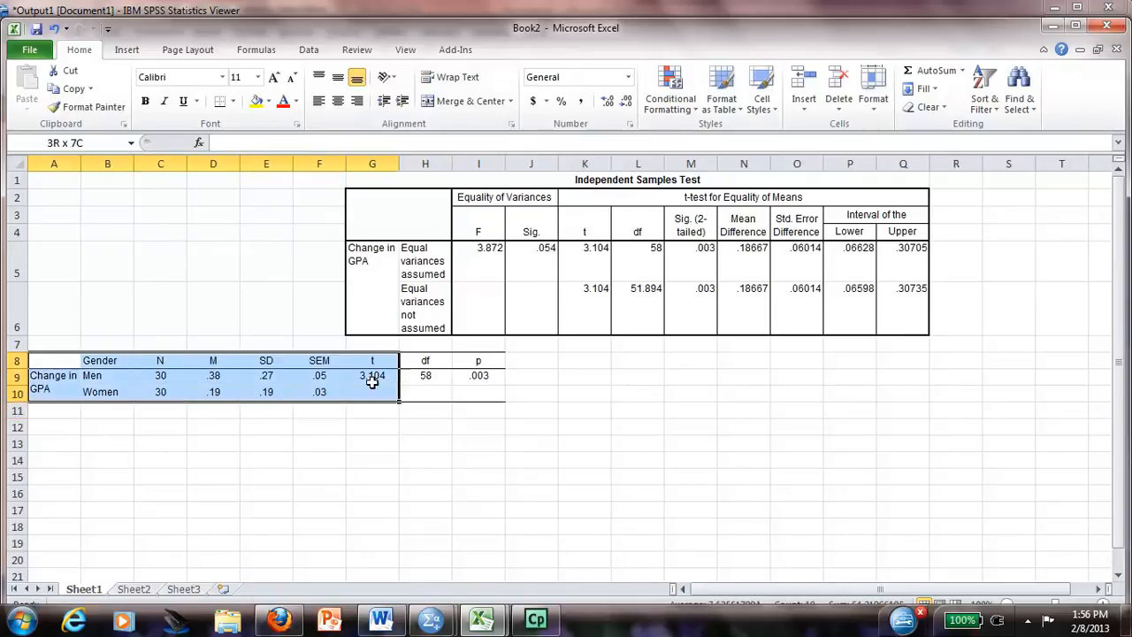
click(159, 361)
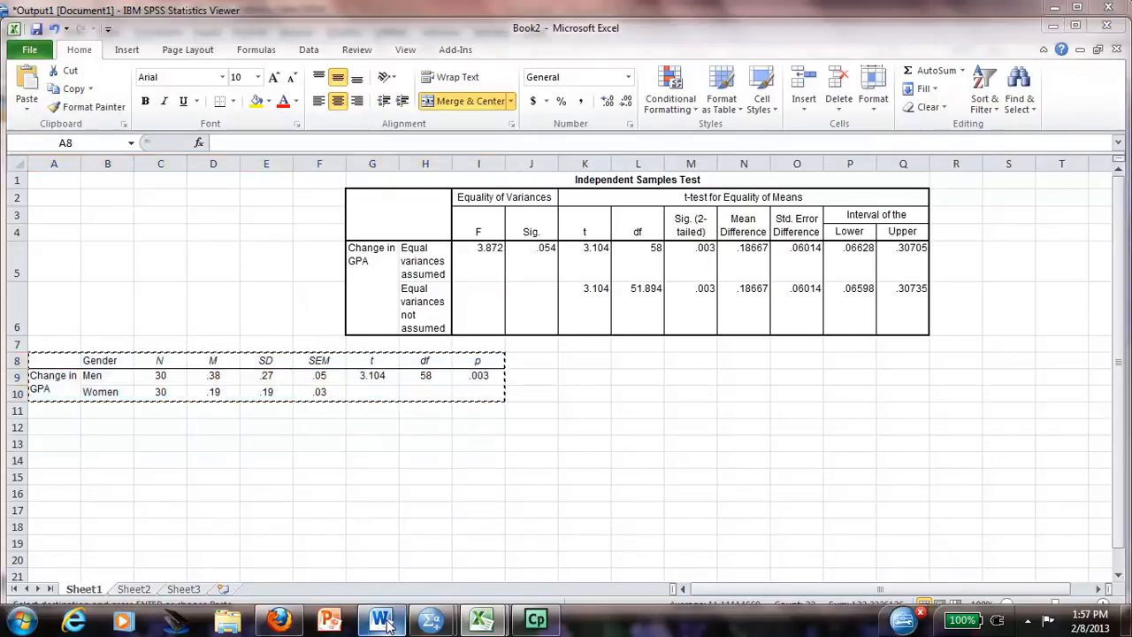
click(378, 619)
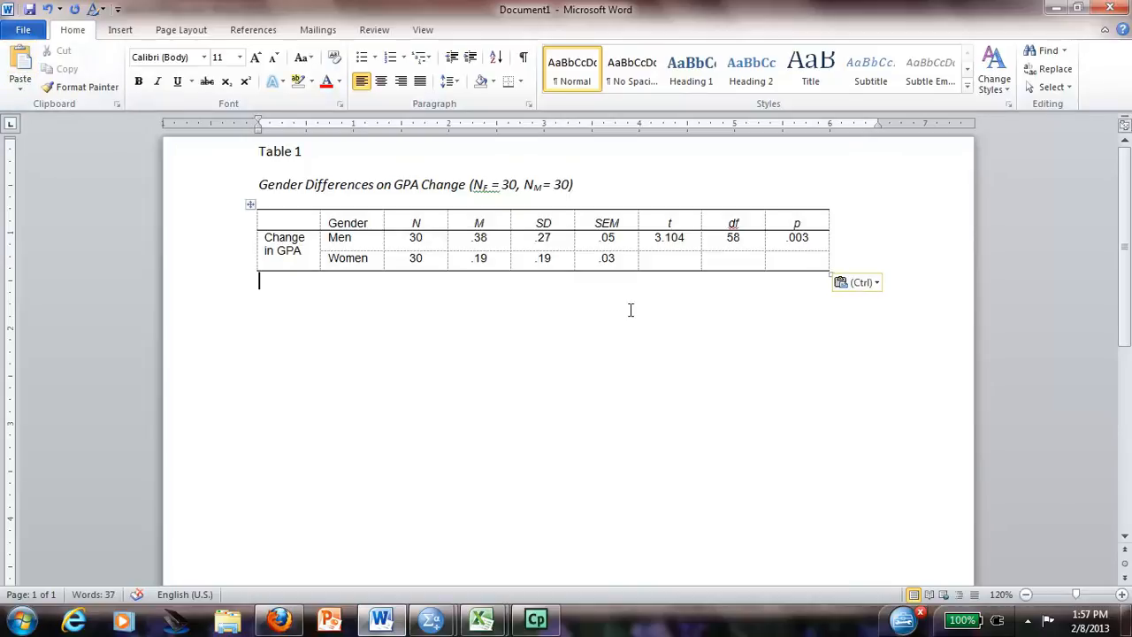
mouse_move(747, 224)
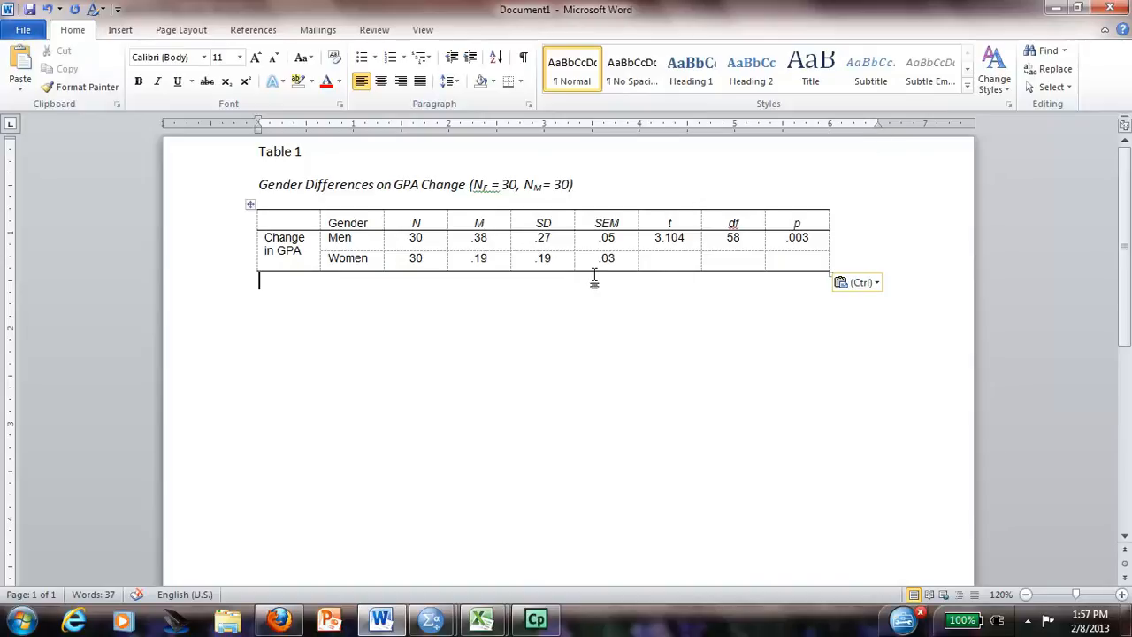
AutoFit the pasted table to the window width under the Table 1 title and dismiss the Windows prompt
right_click(543, 237)
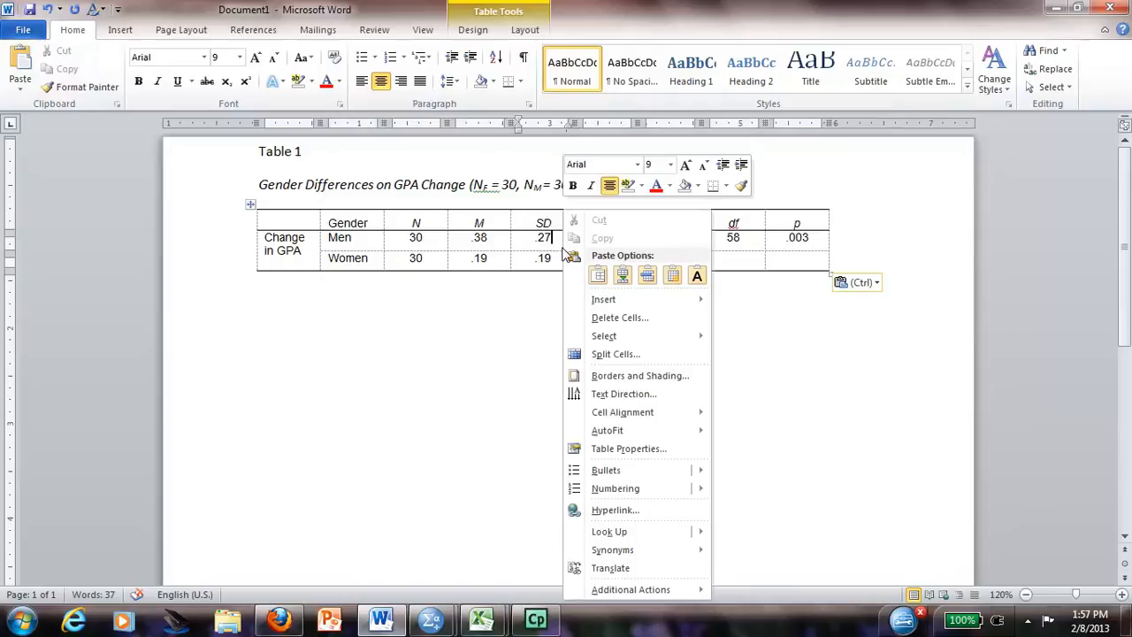
mouse_move(609, 430)
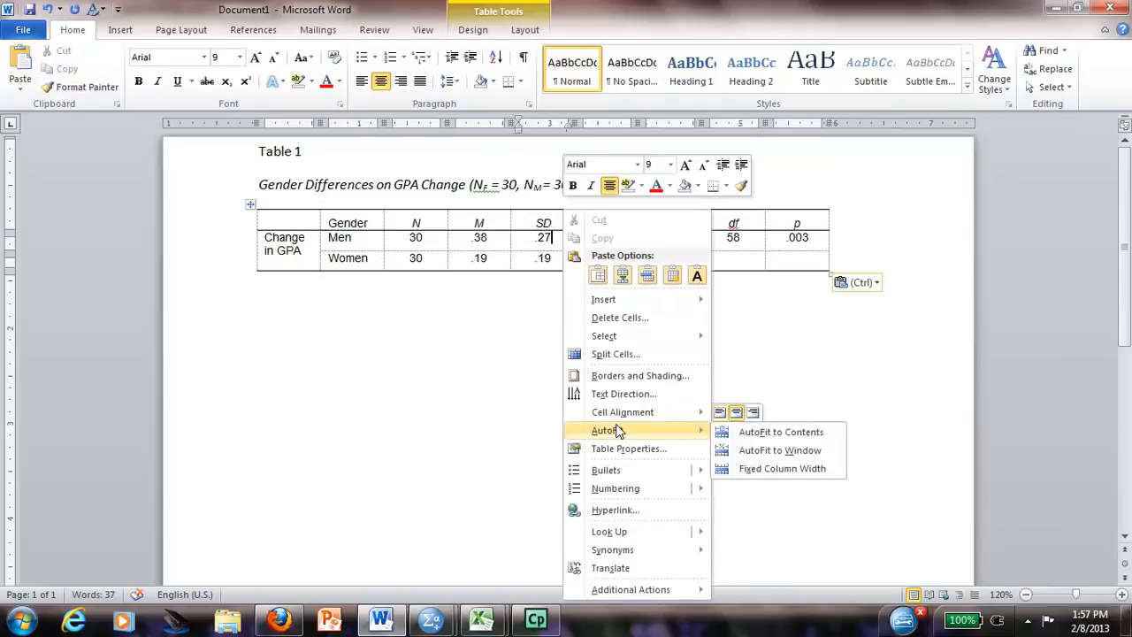
mouse_move(778, 451)
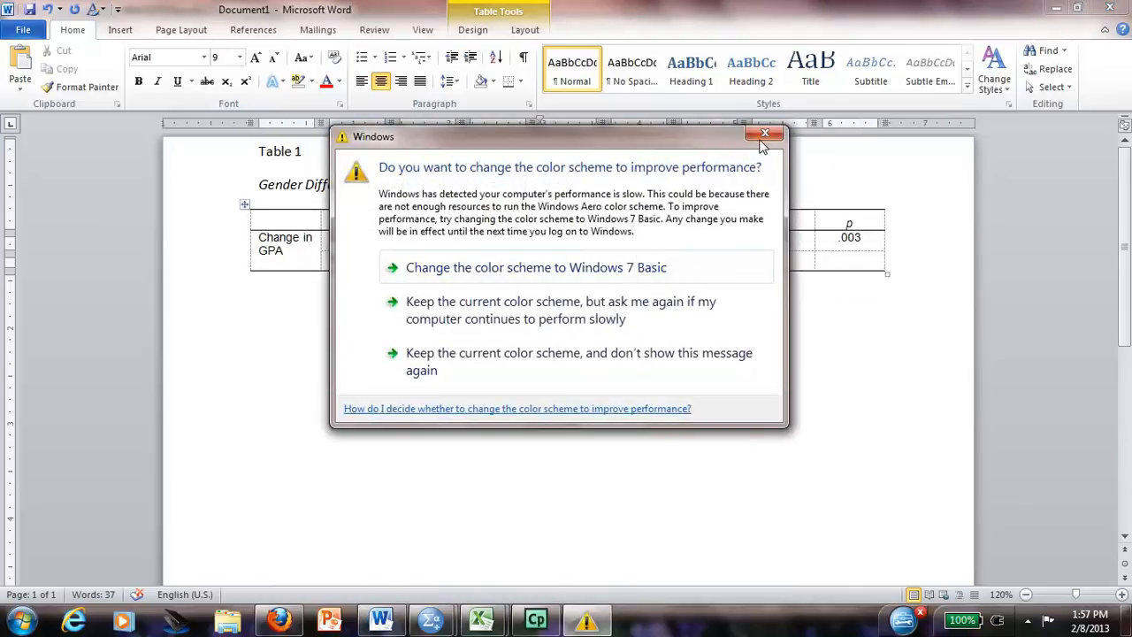
click(765, 132)
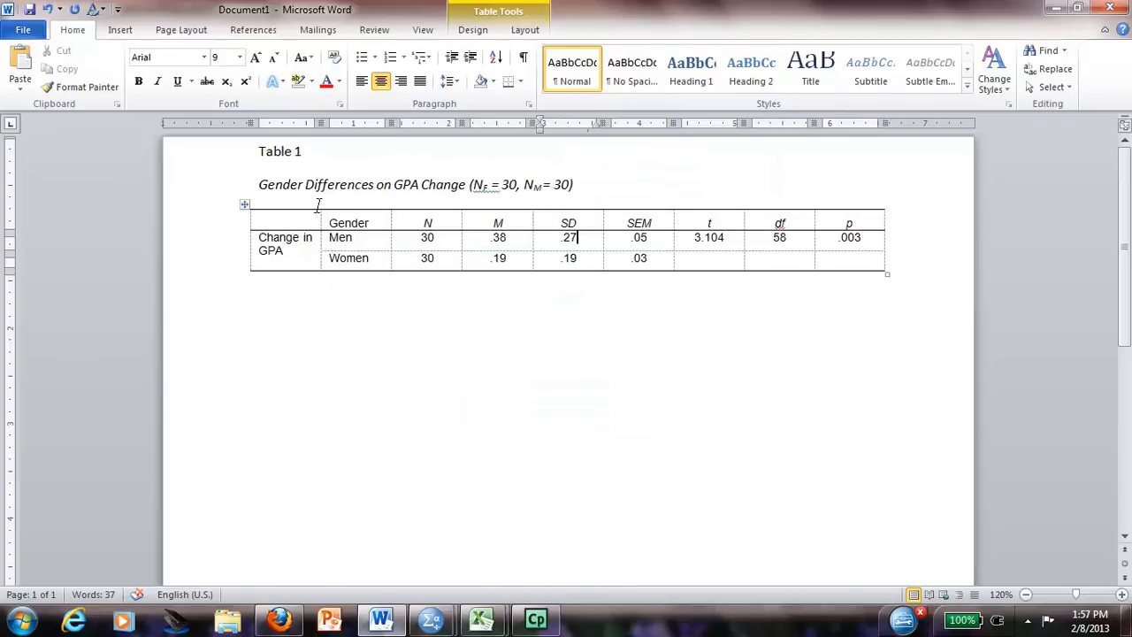